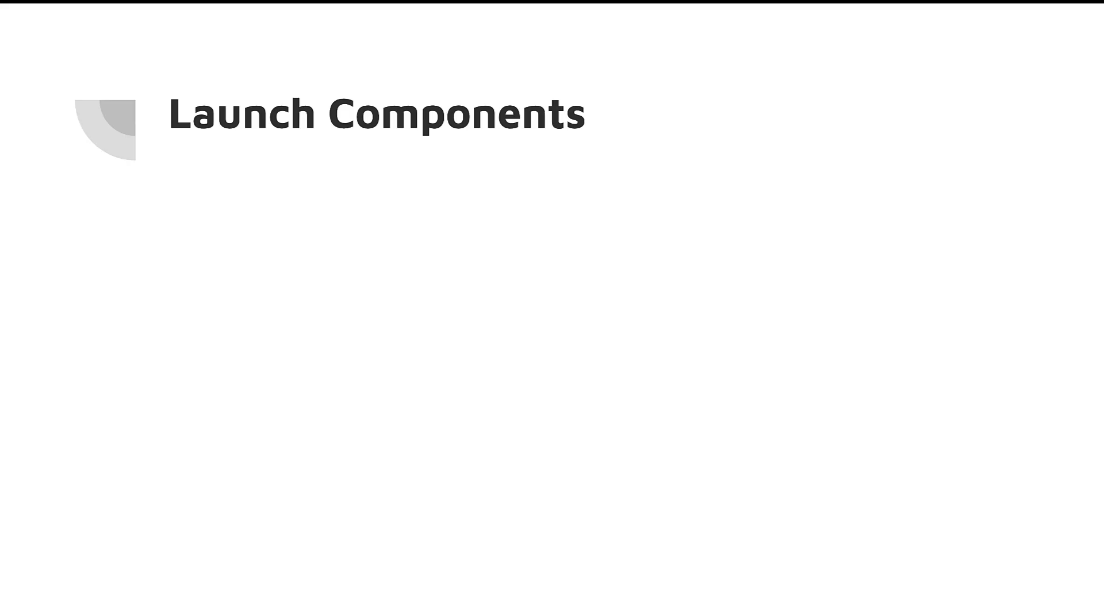
Advance from the Launch Components title slide to the Cart Summary slide
{"action": "key", "text": "Right"}
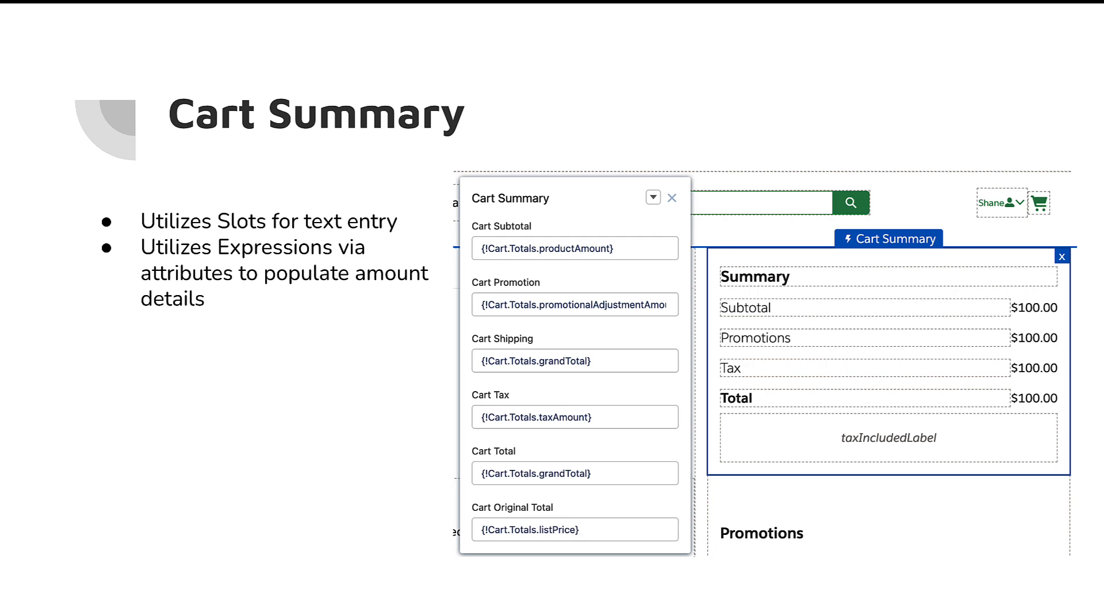
{"action": "key", "text": "right"}
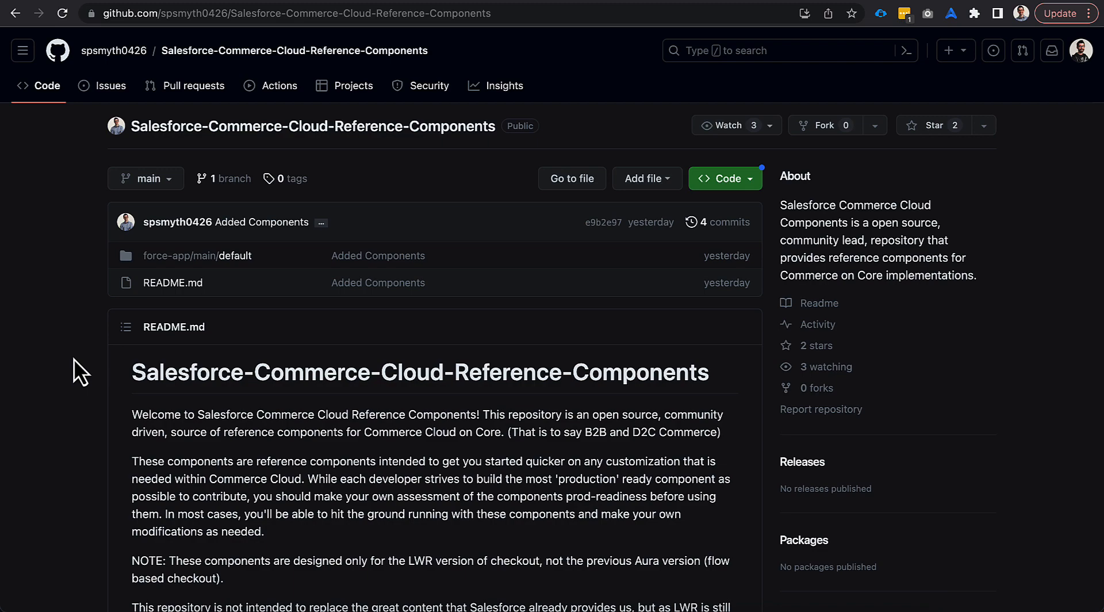
Scroll down the README to the Cart Summary entry under Component Docs
{"action": "scroll", "scroll_direction": "down", "scroll_amount": 3}
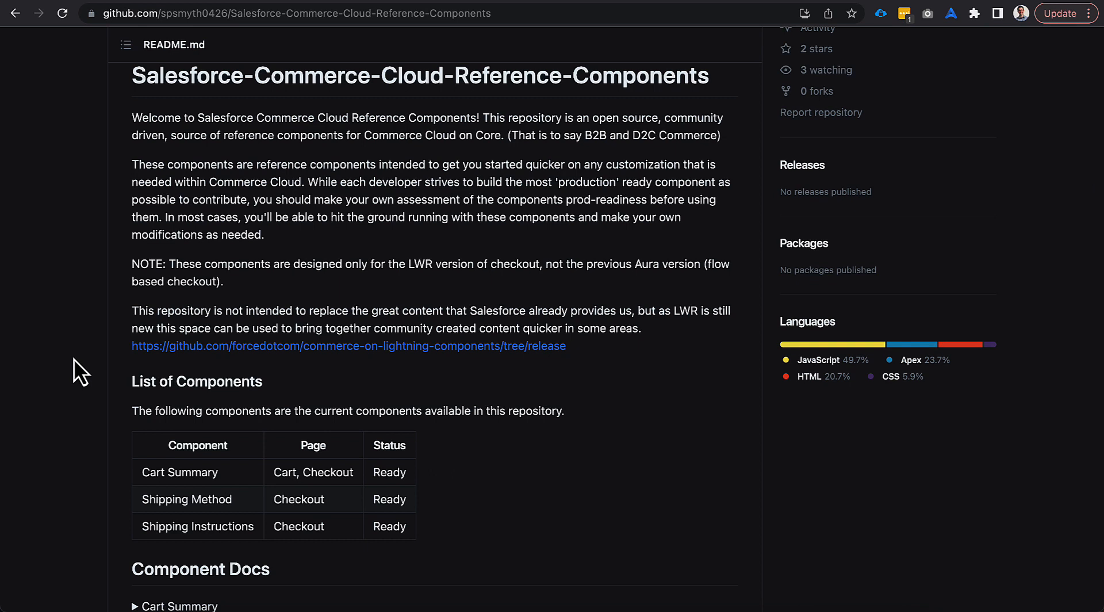
{"action": "scroll", "scroll_direction": "down", "scroll_amount": 3}
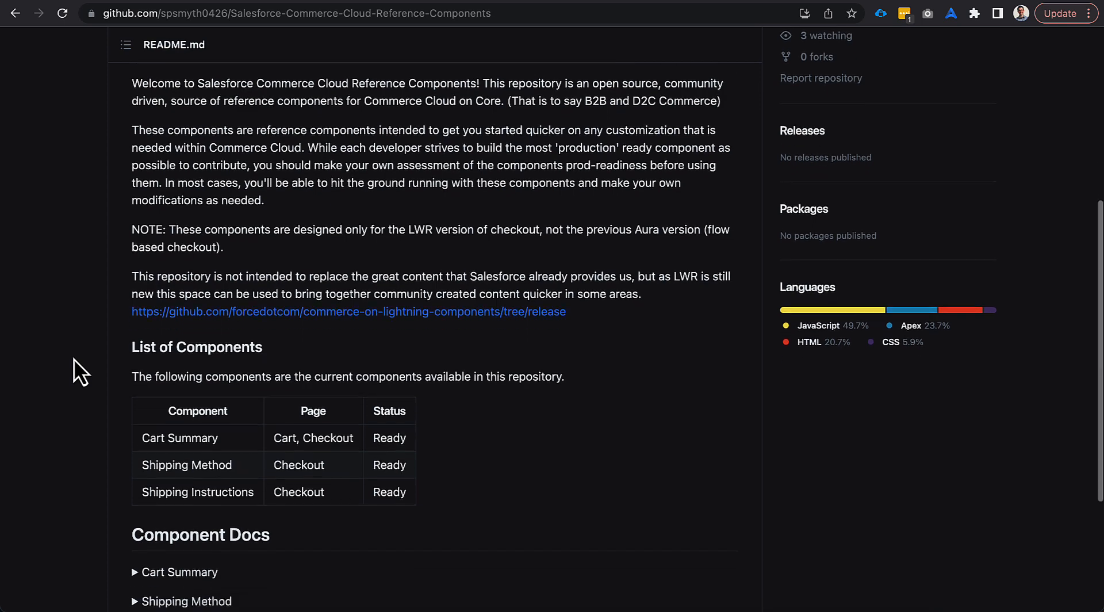
{"action": "scroll", "scroll_direction": "down", "scroll_amount": 3}
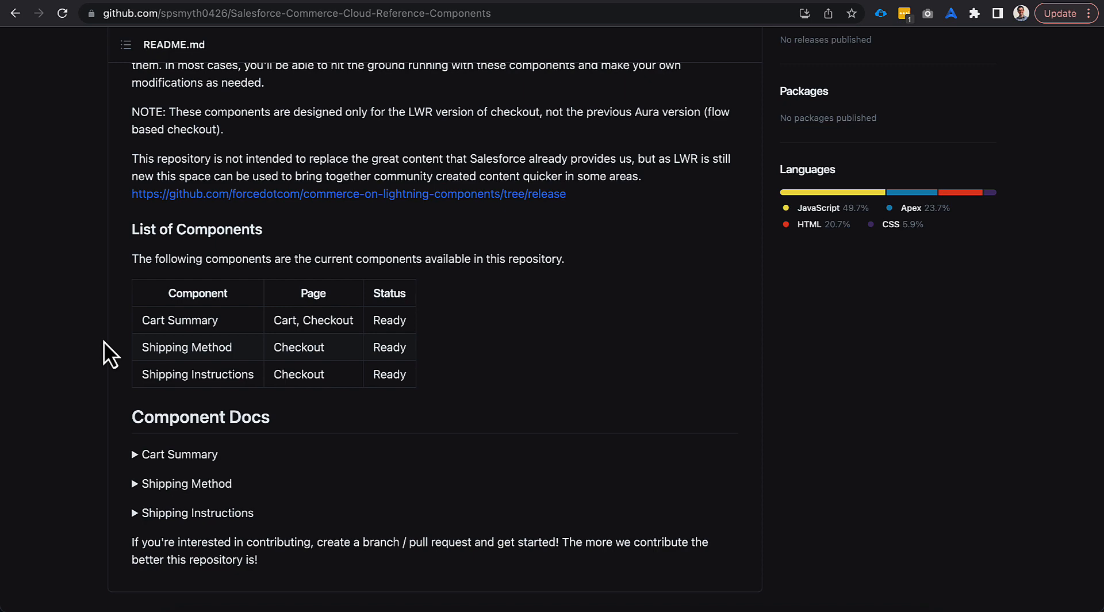
{"action": "scroll", "scroll_direction": "down", "scroll_amount": 3}
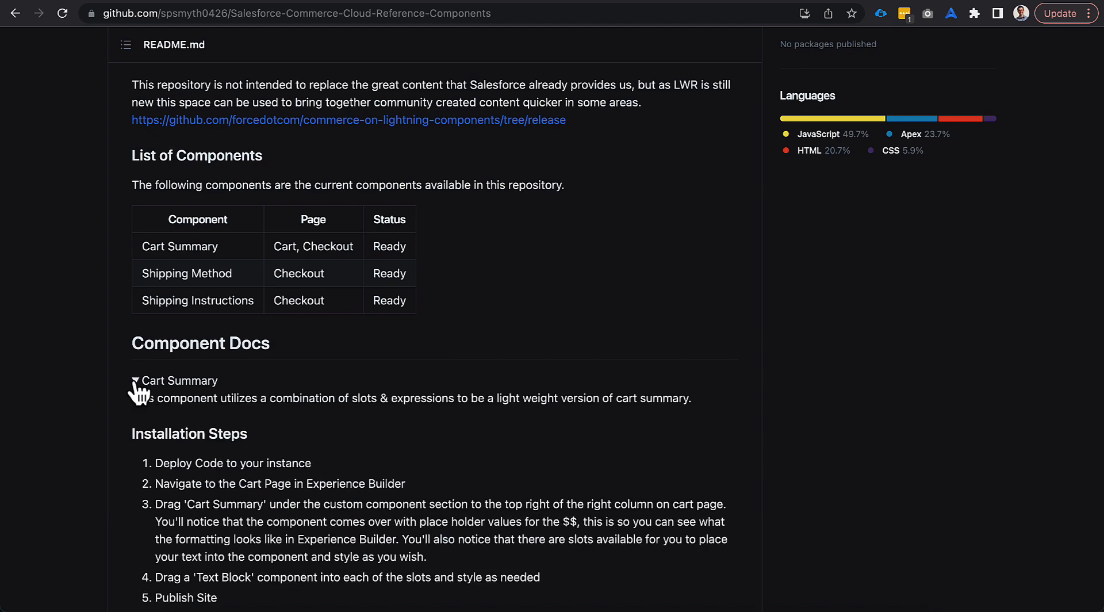
{"action": "scroll", "scroll_direction": "down", "scroll_amount": 3}
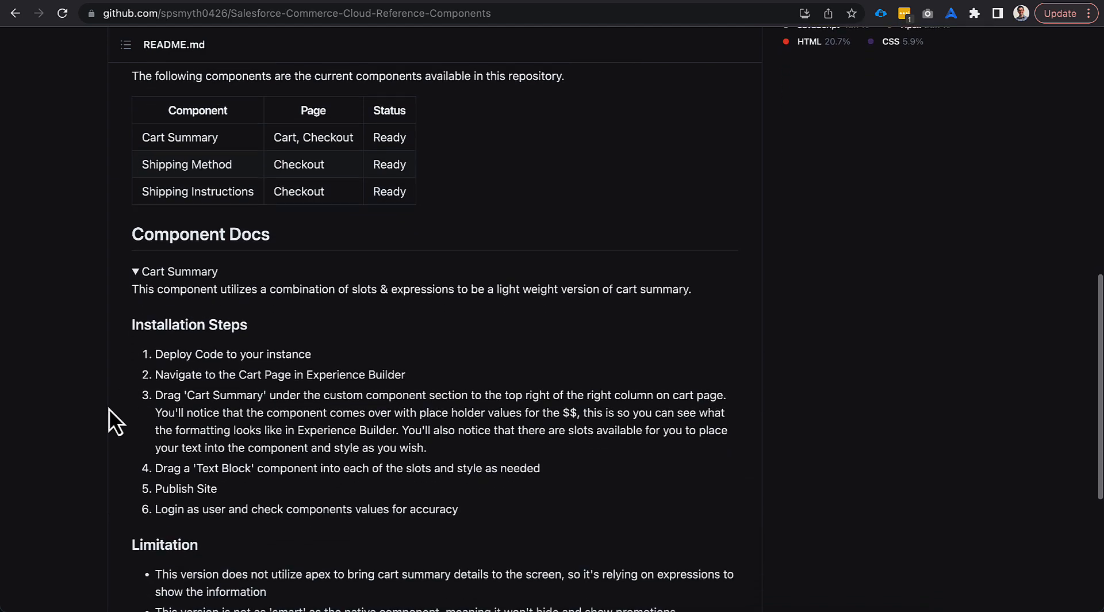
{"action": "scroll", "scroll_direction": "down", "scroll_amount": 3}
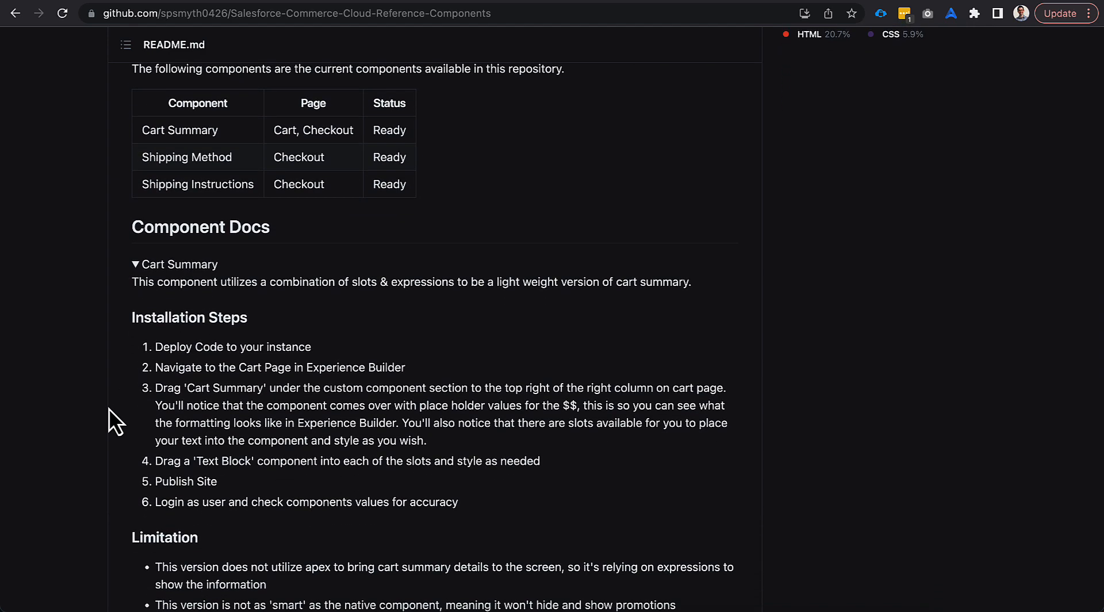
{"action": "scroll", "scroll_direction": "down", "scroll_amount": 3}
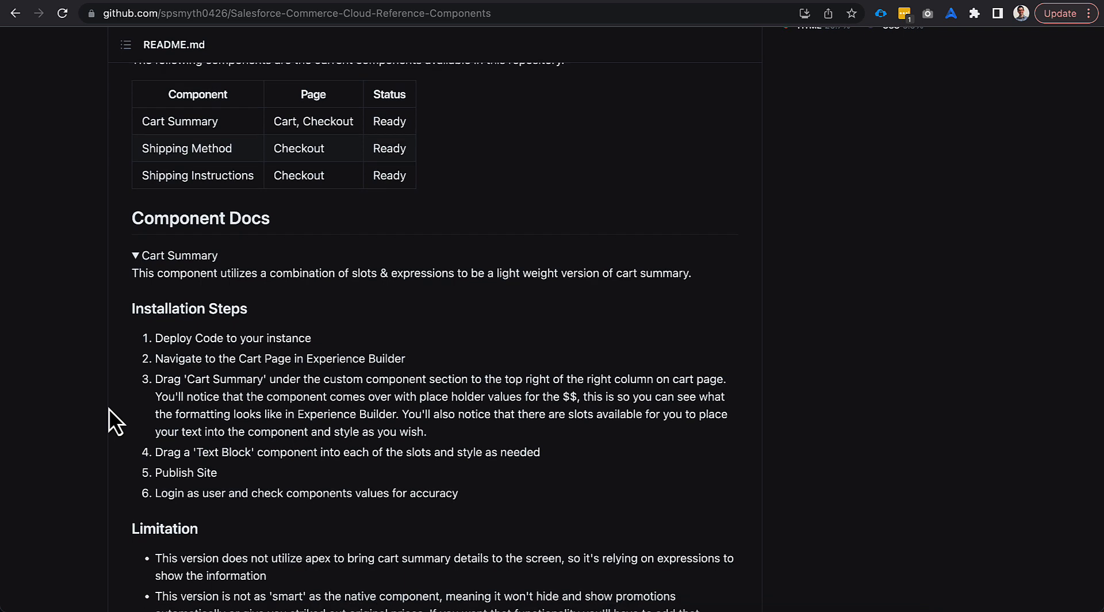
{"action": "mouse_move", "coordinate": [116, 412]}
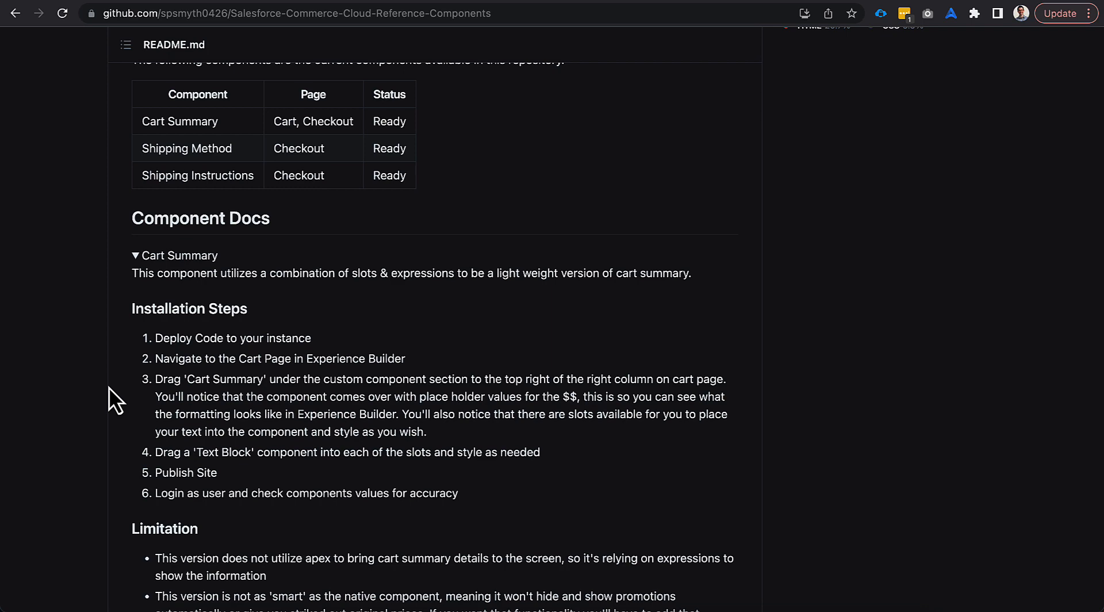
Scroll further down the README to the Shipping Method documentation
{"action": "scroll", "scroll_direction": "down", "scroll_amount": 3}
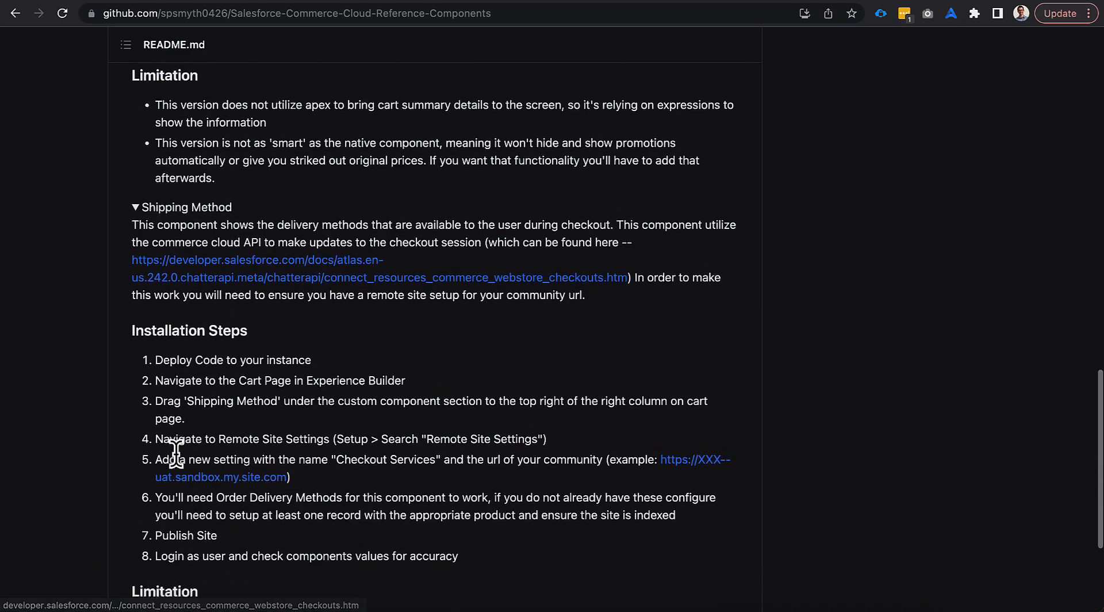
{"action": "scroll", "scroll_direction": "down", "scroll_amount": 3}
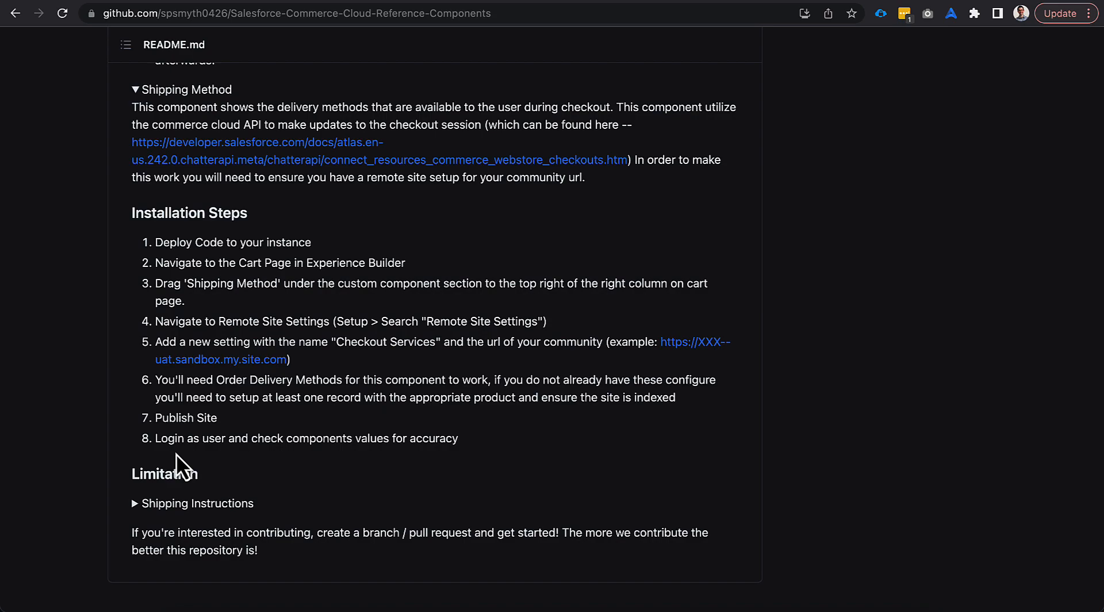
{"action": "mouse_move", "coordinate": [654, 440]}
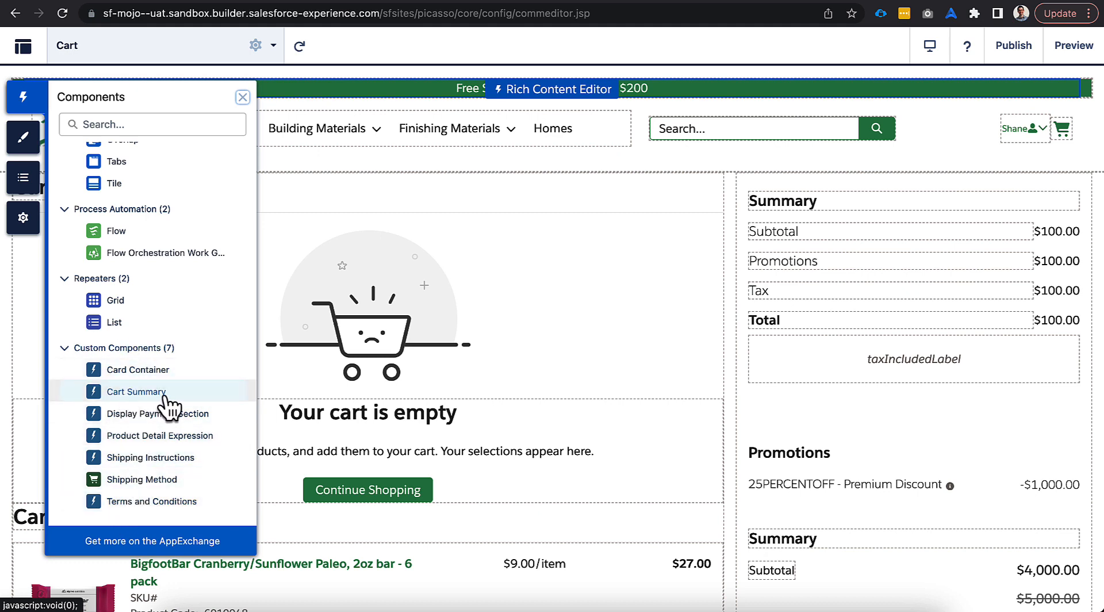
{"action": "mouse_move", "coordinate": [172, 405]}
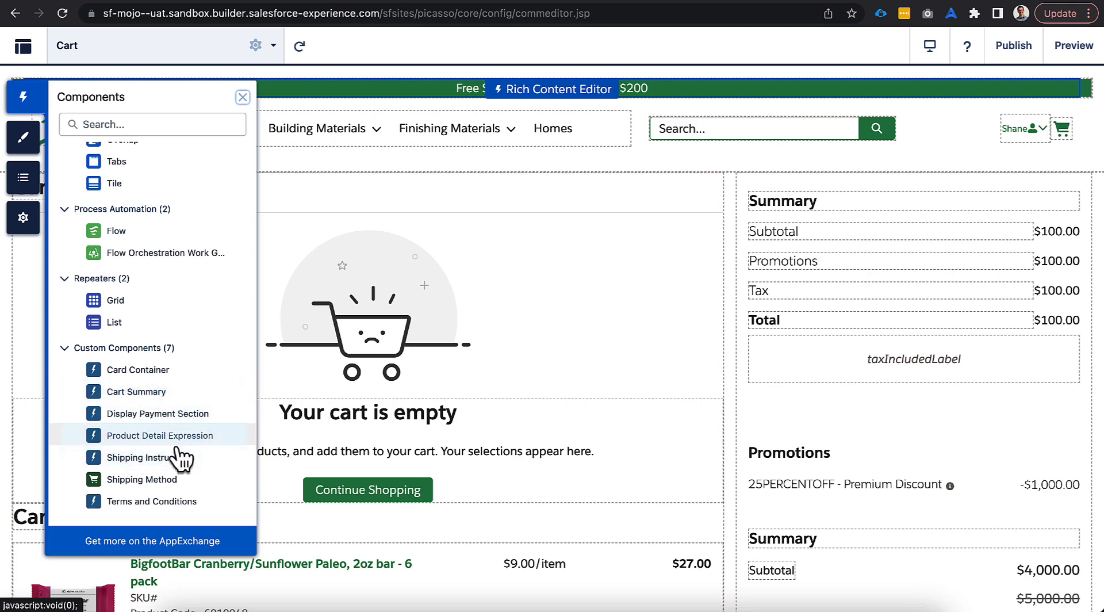
{"action": "mouse_move", "coordinate": [174, 414]}
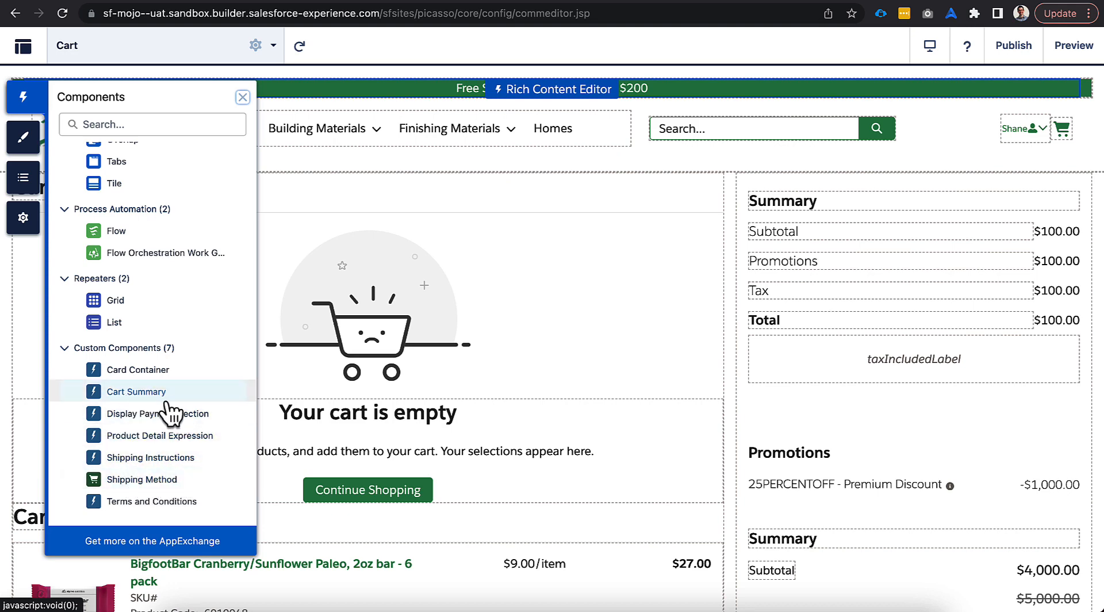
Select the Cart Summary component on the Cart page canvas
{"action": "left_click", "coordinate": [138, 391]}
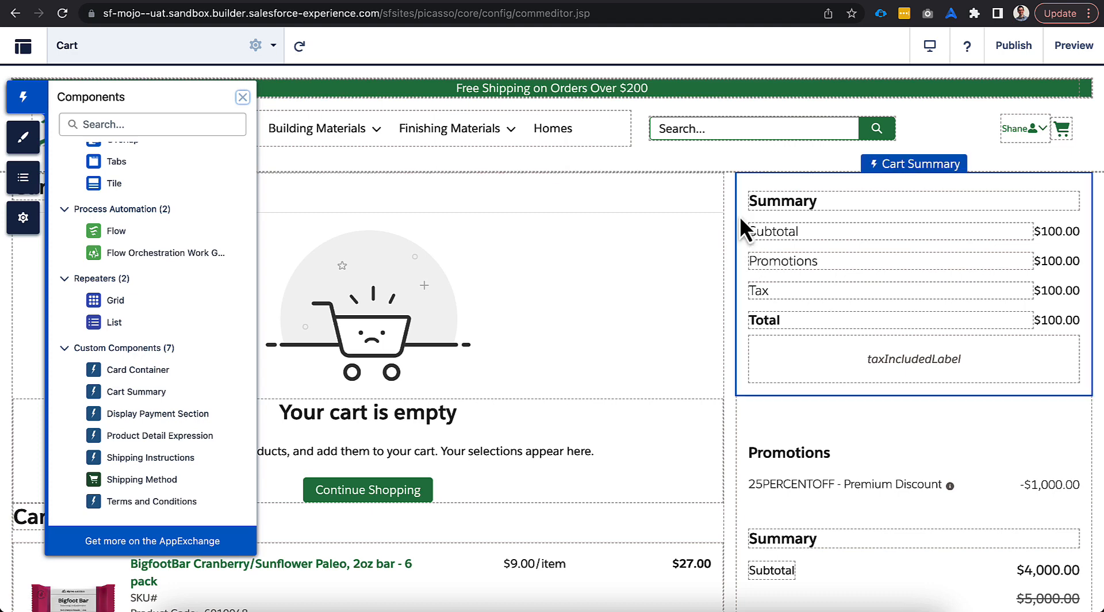
{"action": "left_click", "coordinate": [922, 164]}
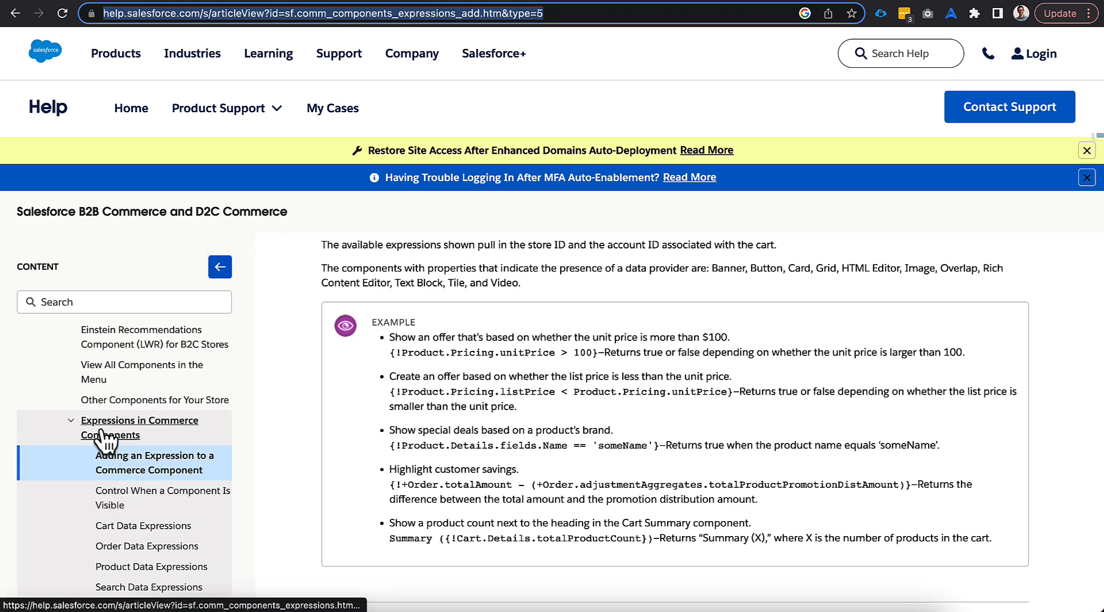
Scroll through the 'Adding an Expression to a Commerce Component' example expressions
{"action": "scroll", "scroll_direction": "down", "scroll_amount": 3}
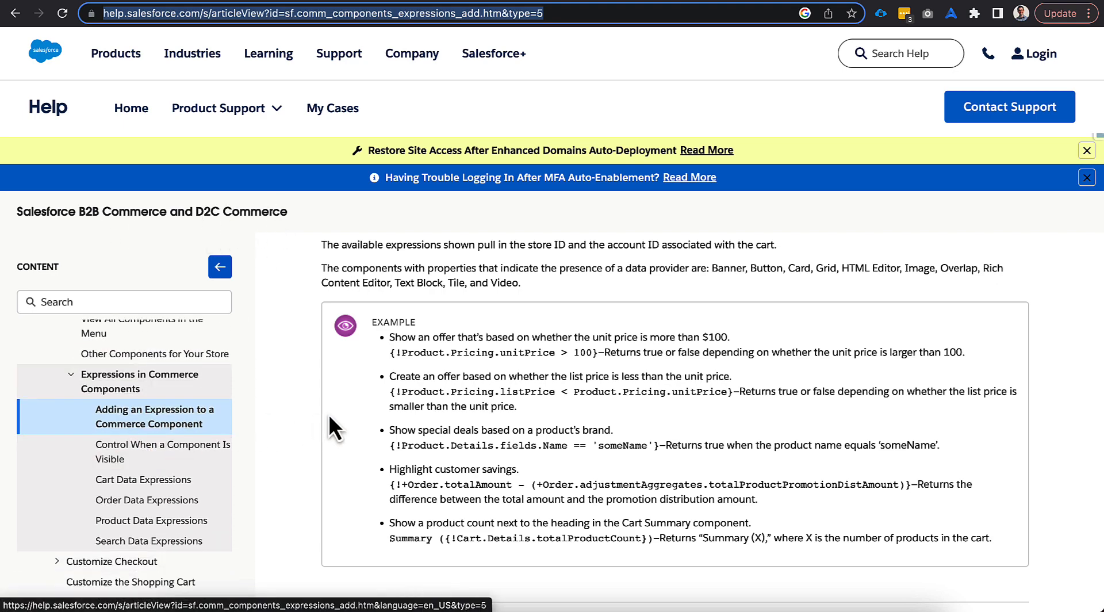
{"action": "scroll", "scroll_direction": "down", "scroll_amount": 3}
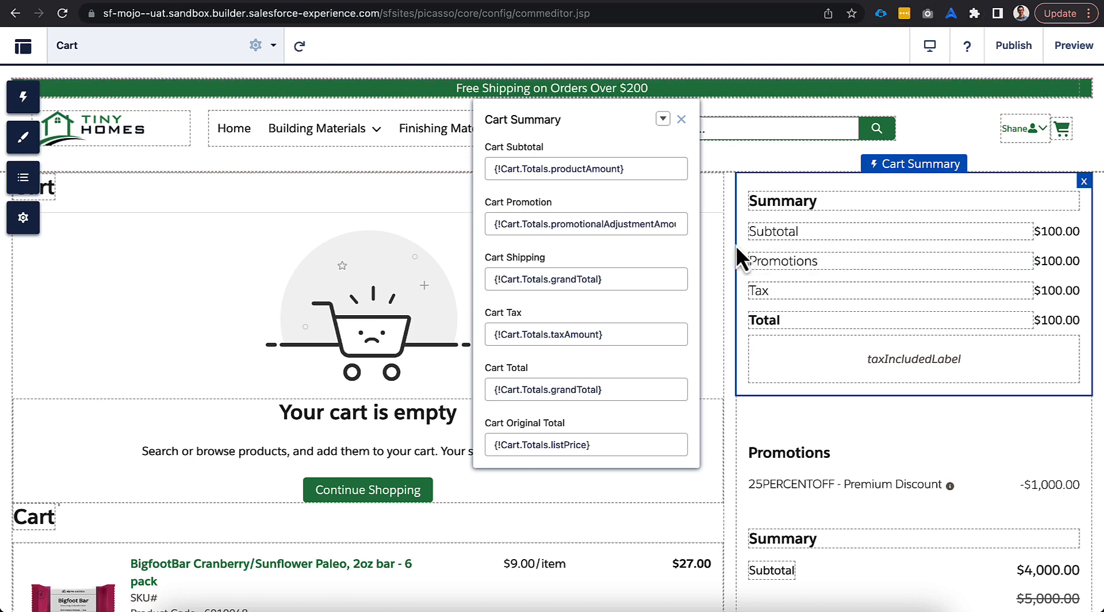
{"action": "mouse_move", "coordinate": [750, 264]}
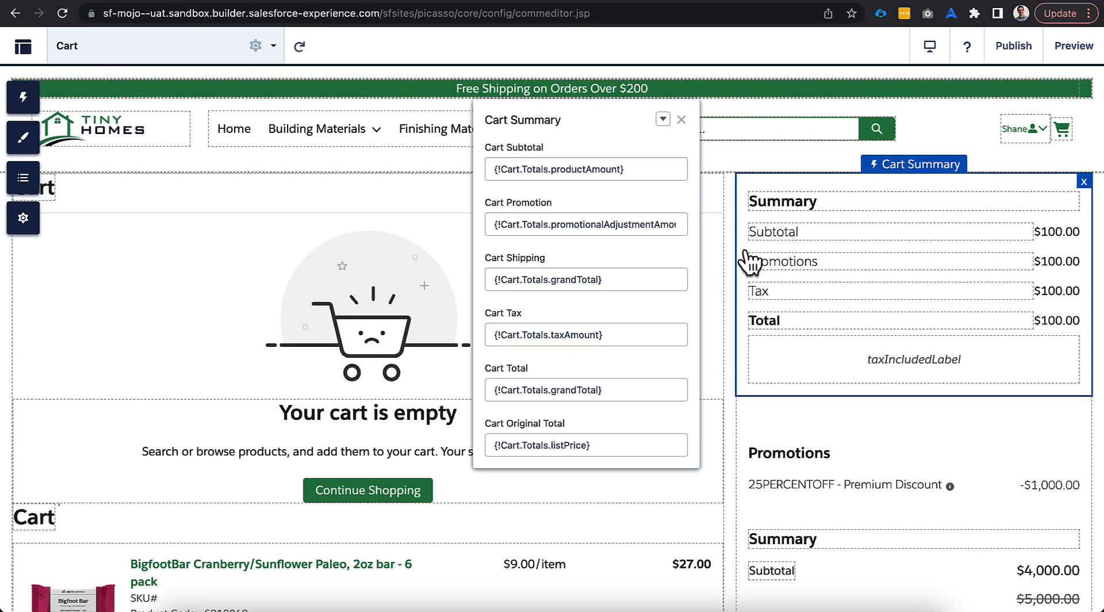
{"action": "mouse_move", "coordinate": [771, 364]}
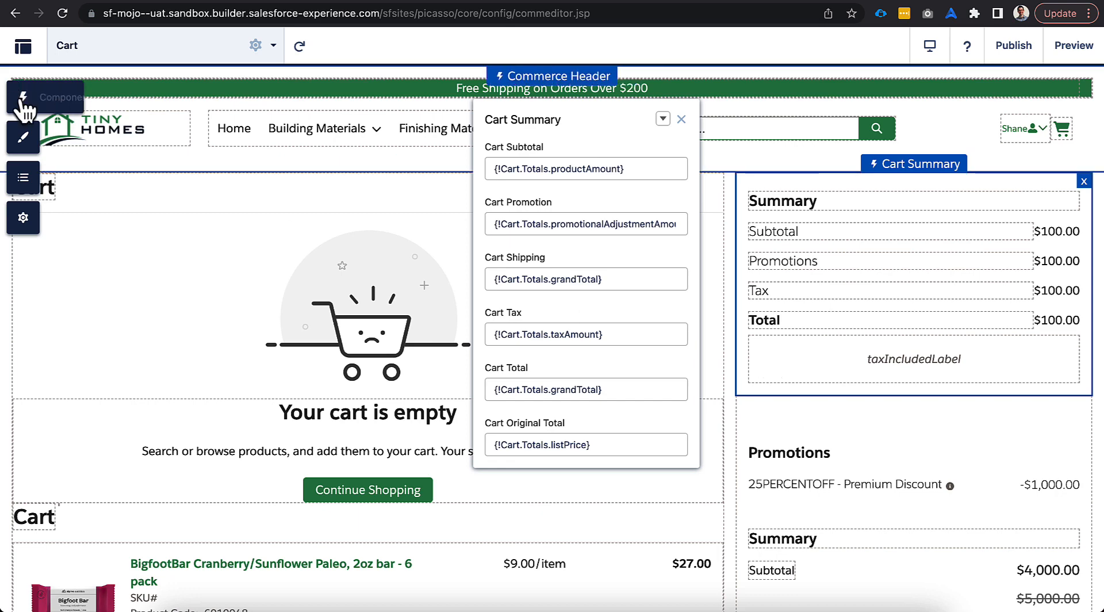
Show the Components panel listing the available page components
{"action": "left_click", "coordinate": [23, 97]}
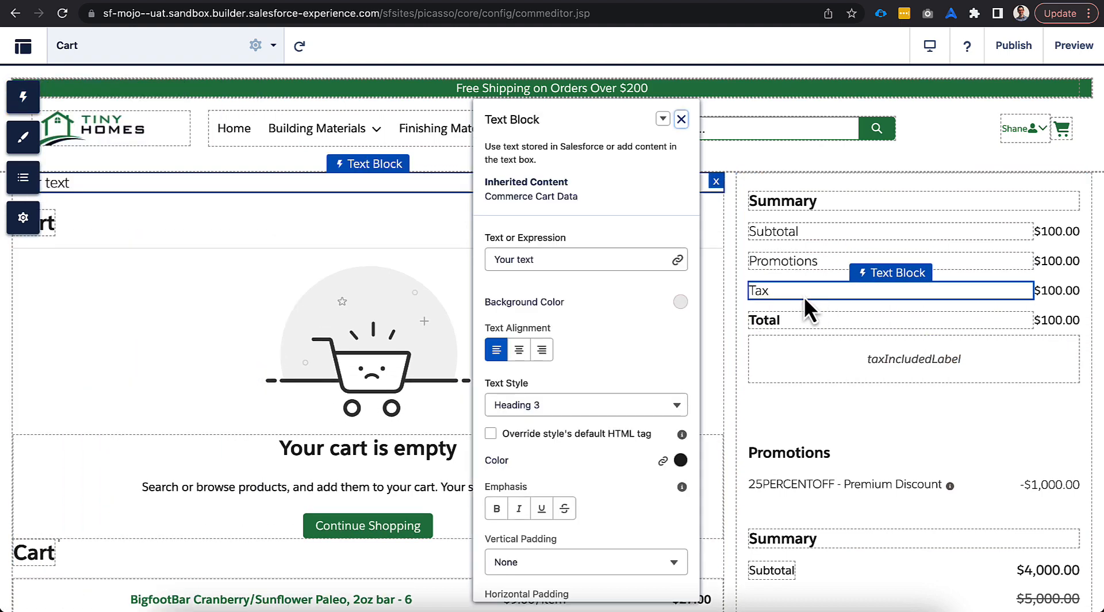
Select Cart Summary to list its Subtotal, Promotion, Shipping, Tax and Total expressions
{"action": "left_click", "coordinate": [716, 182]}
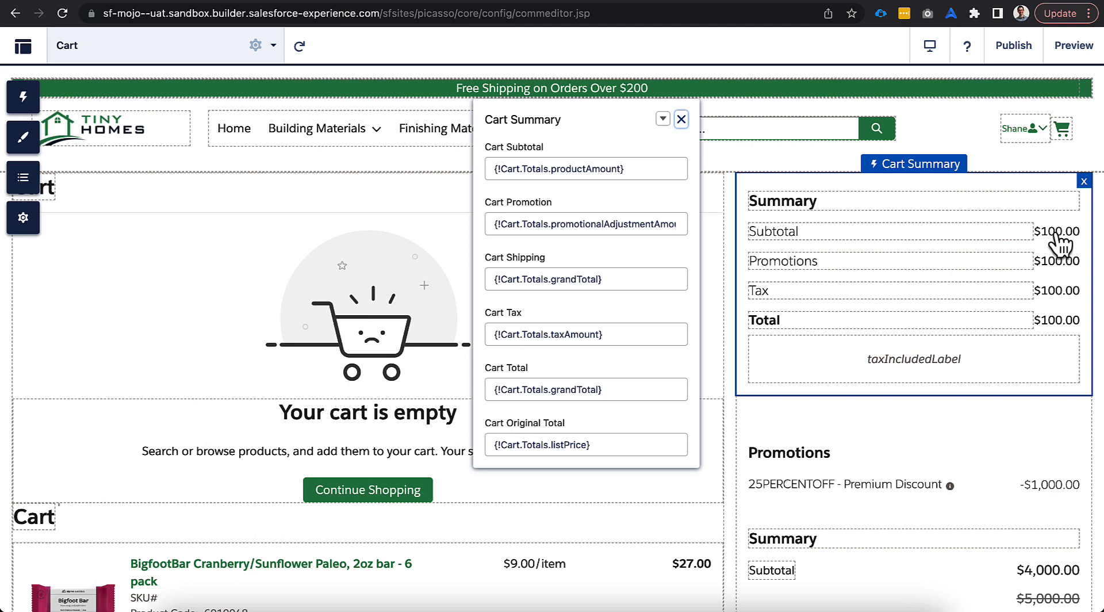
{"action": "mouse_move", "coordinate": [1057, 257]}
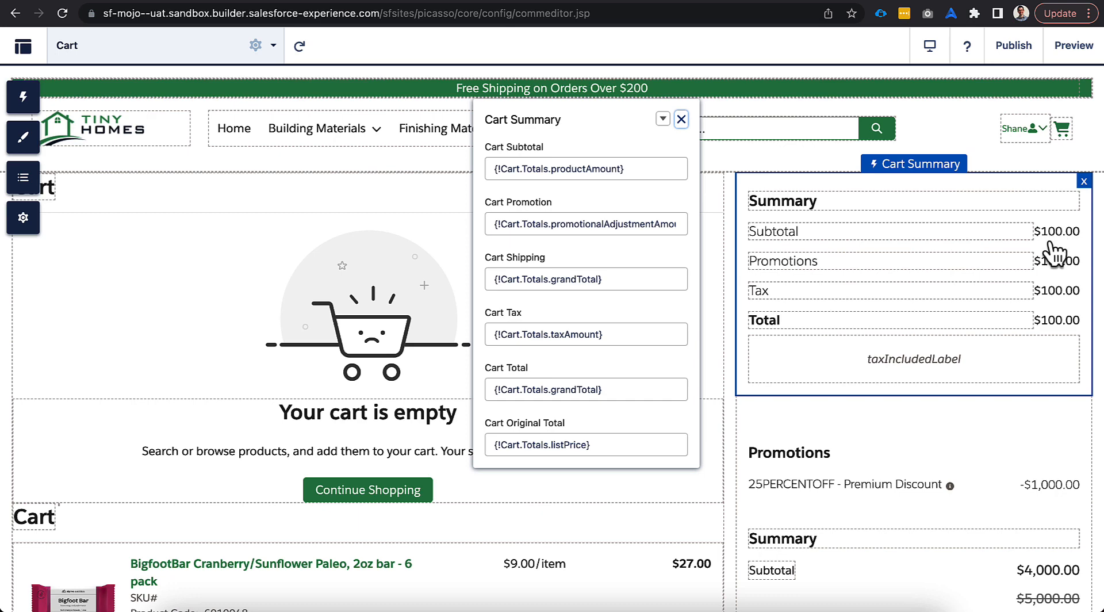
{"action": "mouse_move", "coordinate": [1048, 286]}
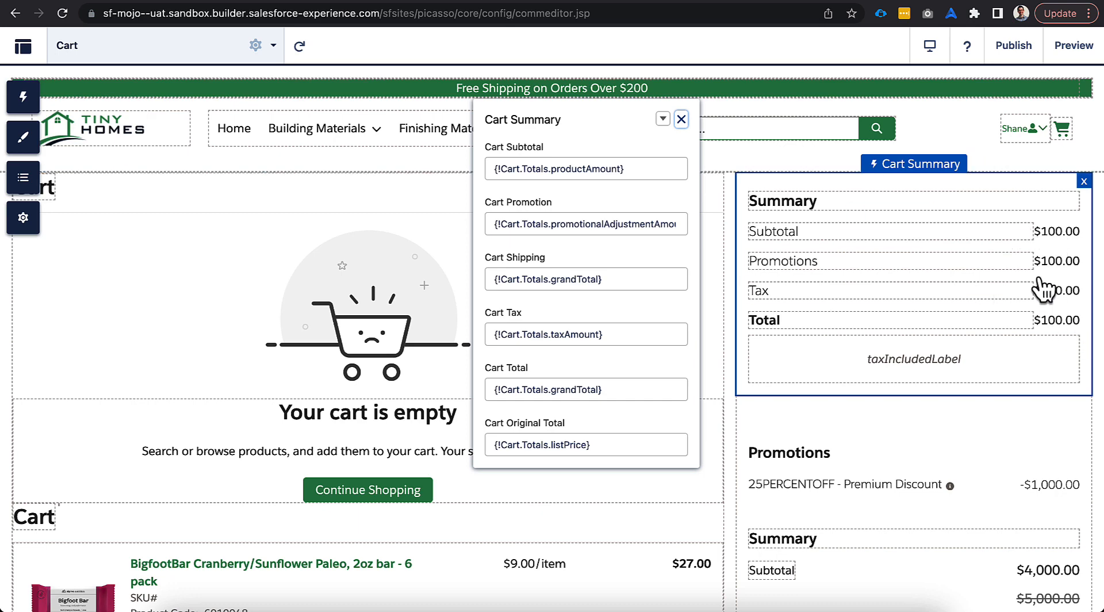
{"action": "scroll", "scroll_direction": "down", "scroll_amount": 3}
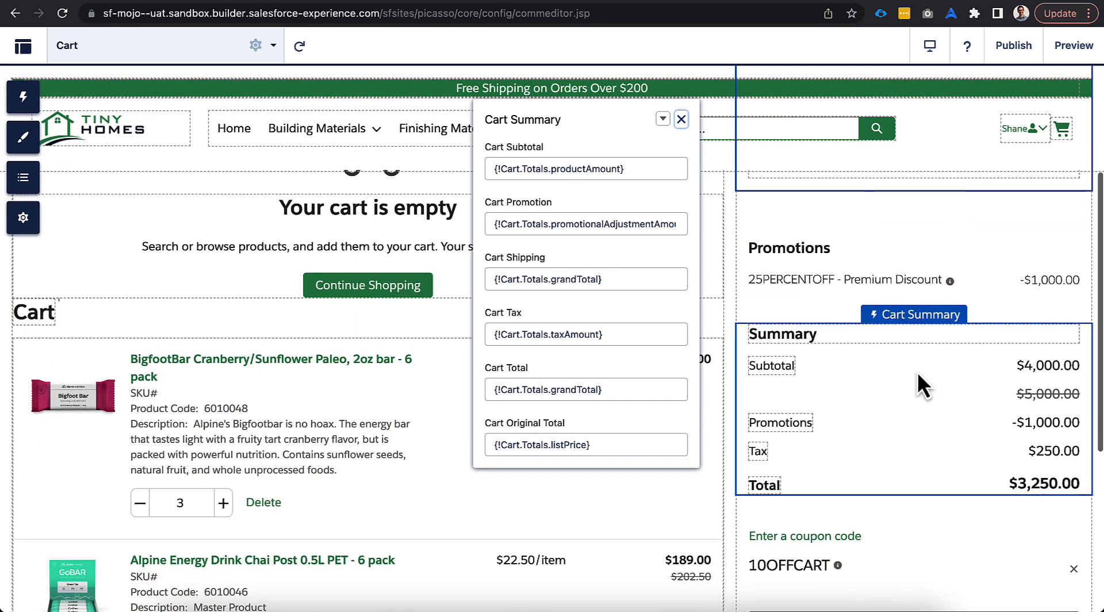
{"action": "mouse_move", "coordinate": [929, 370]}
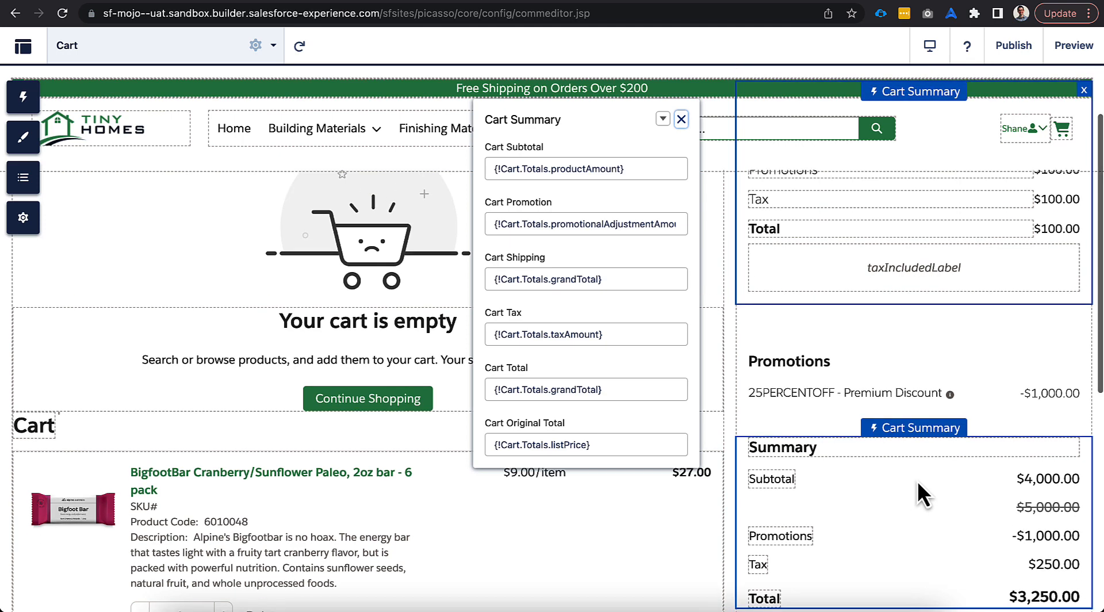
{"action": "mouse_move", "coordinate": [909, 511]}
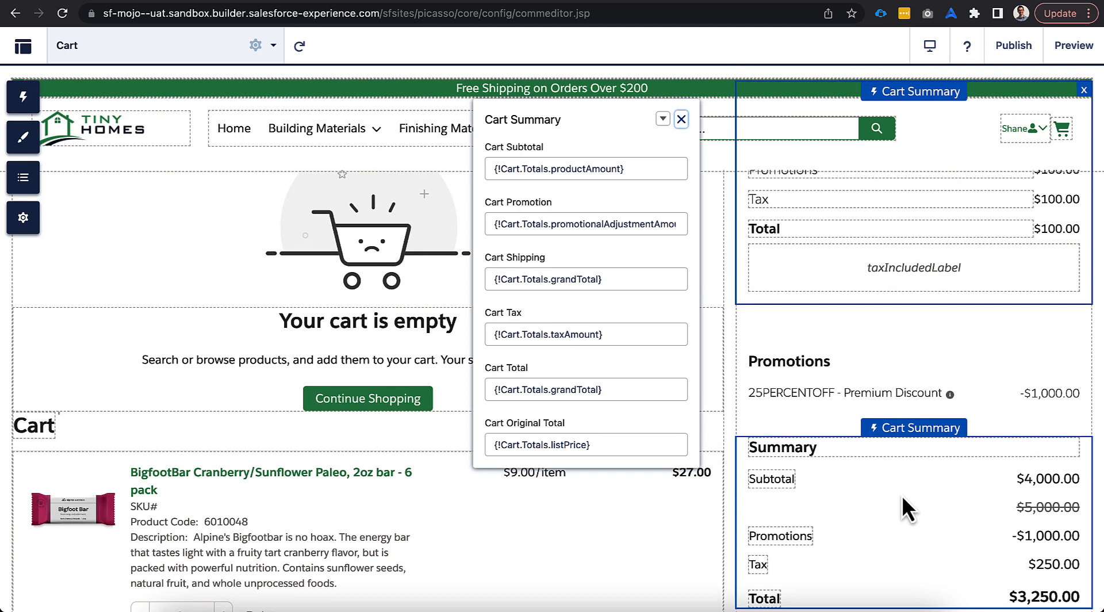
{"action": "scroll", "scroll_direction": "down", "scroll_amount": 3}
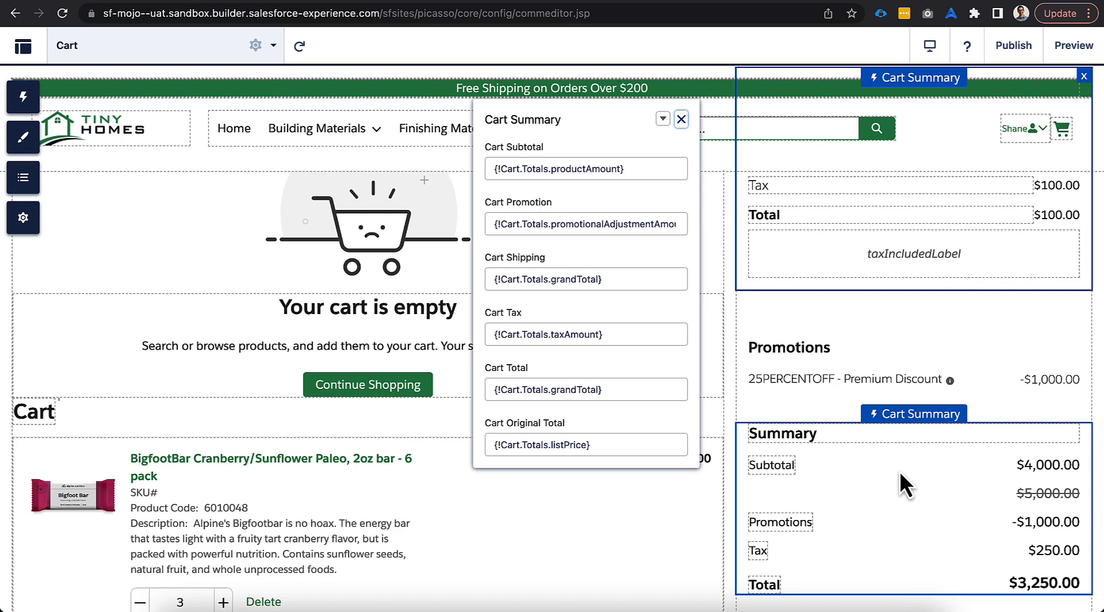
{"action": "mouse_move", "coordinate": [951, 521]}
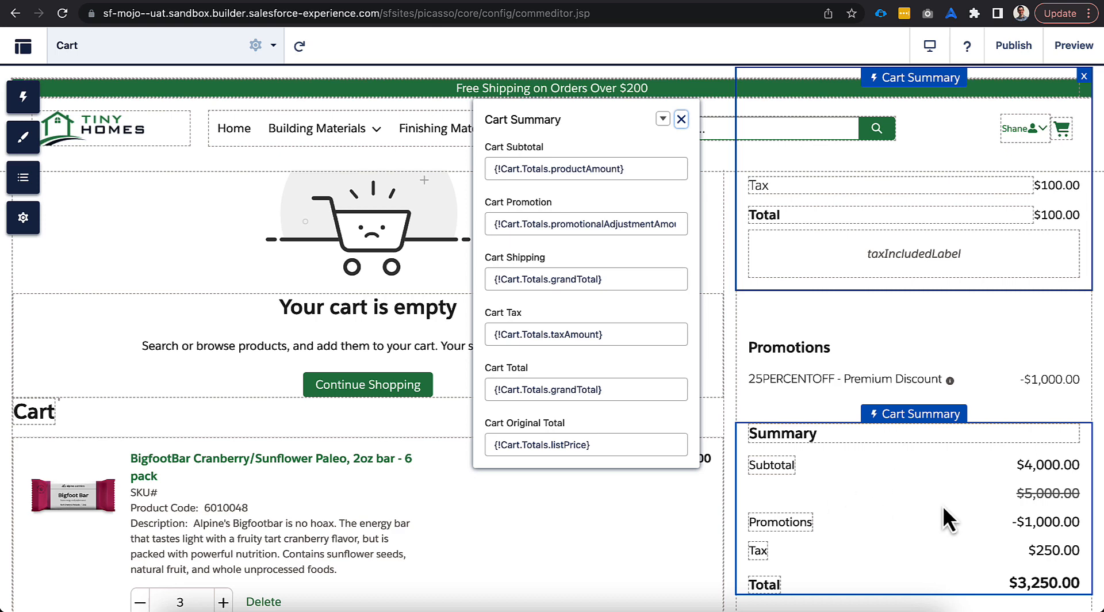
{"action": "scroll", "scroll_direction": "down", "scroll_amount": 3}
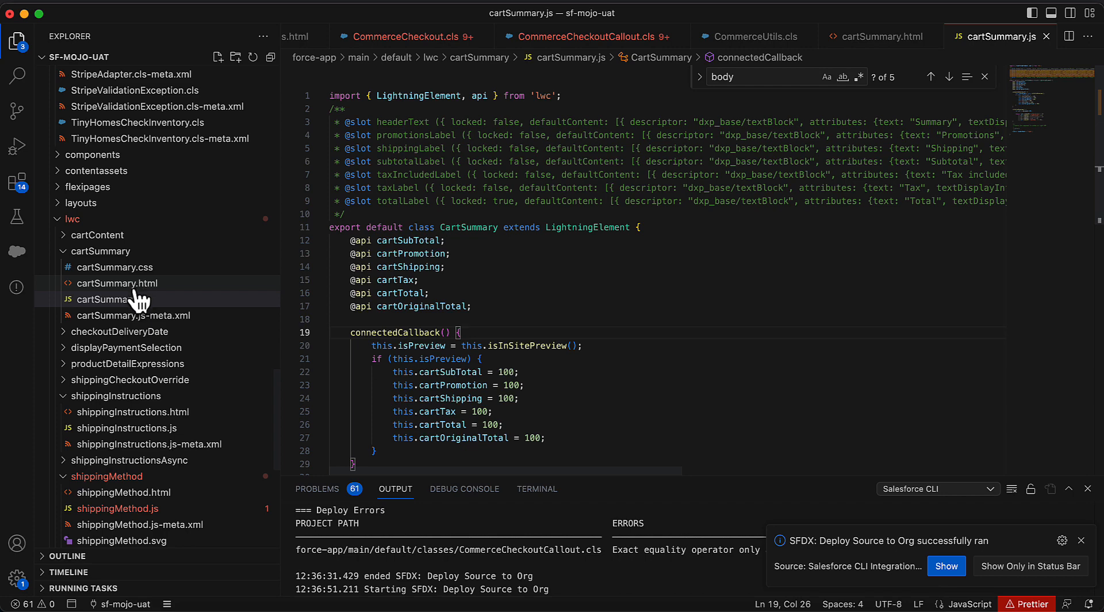
{"action": "mouse_move", "coordinate": [119, 283]}
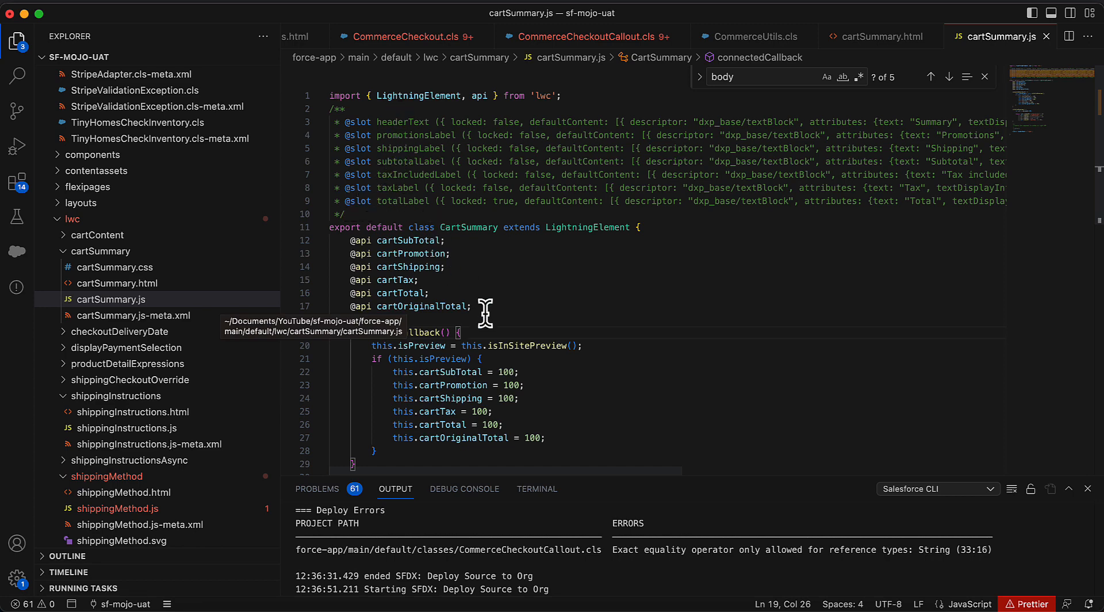
Scroll cartSummary.js down to the connectedCallback preview-detection code
{"action": "scroll", "scroll_direction": "down", "scroll_amount": 3}
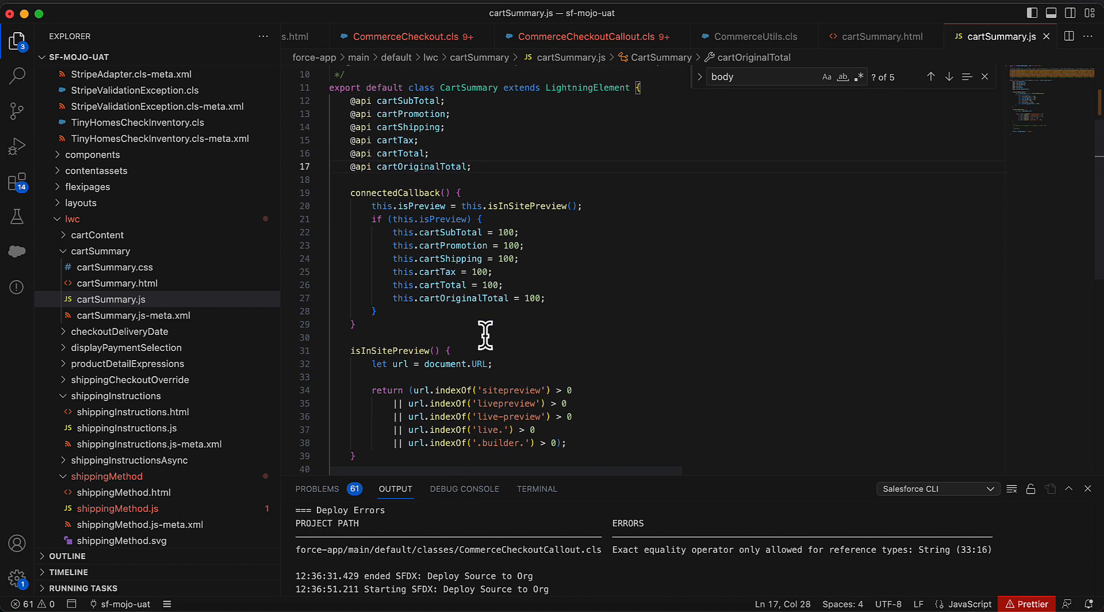
{"action": "mouse_move", "coordinate": [501, 211]}
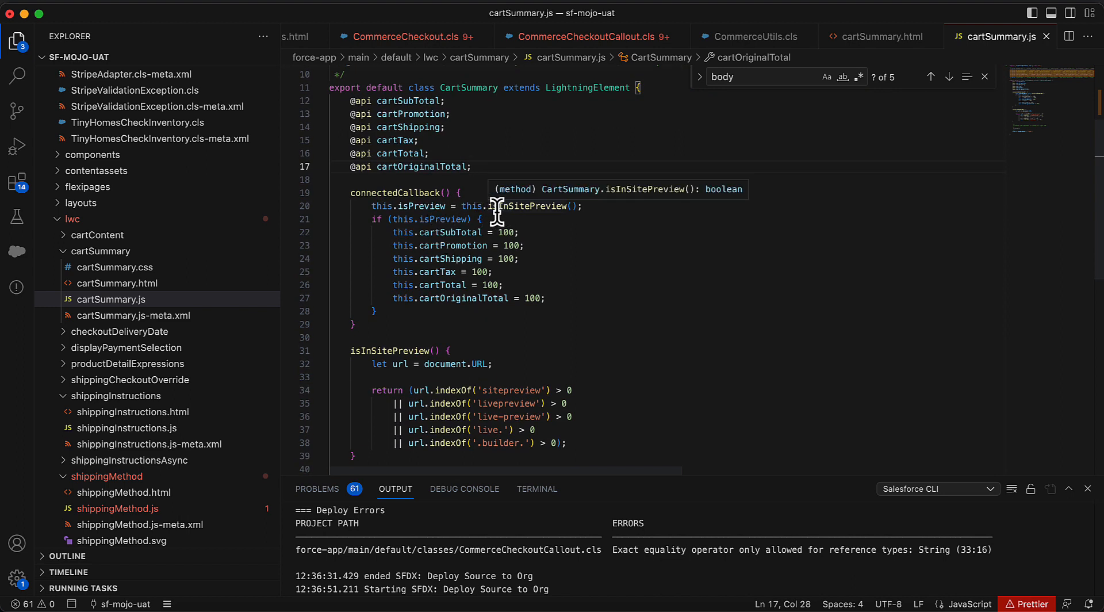
{"action": "mouse_move", "coordinate": [493, 295]}
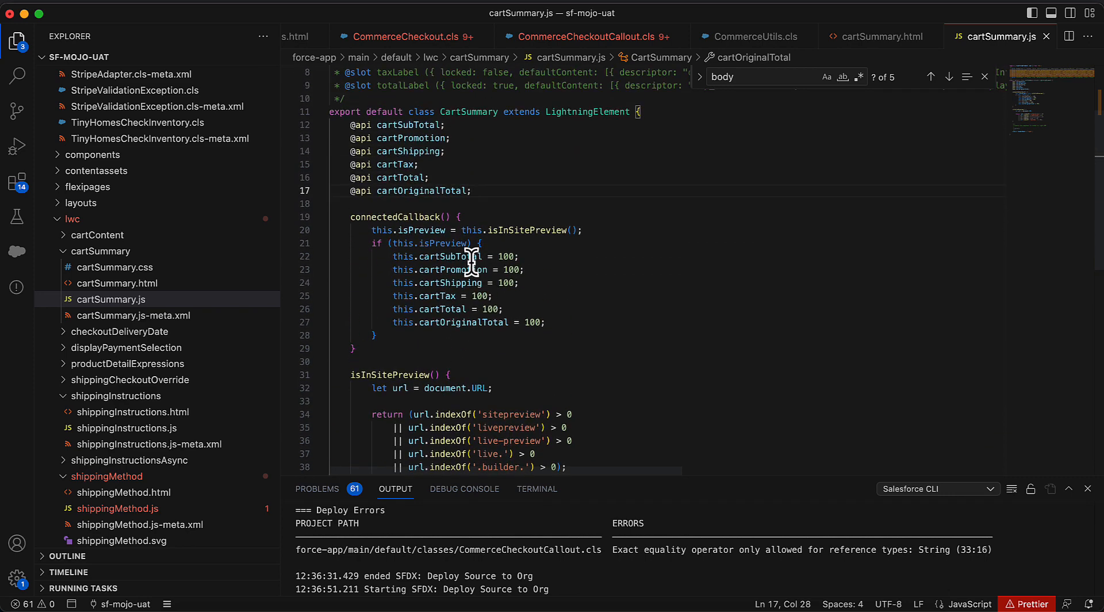
{"action": "mouse_move", "coordinate": [493, 229]}
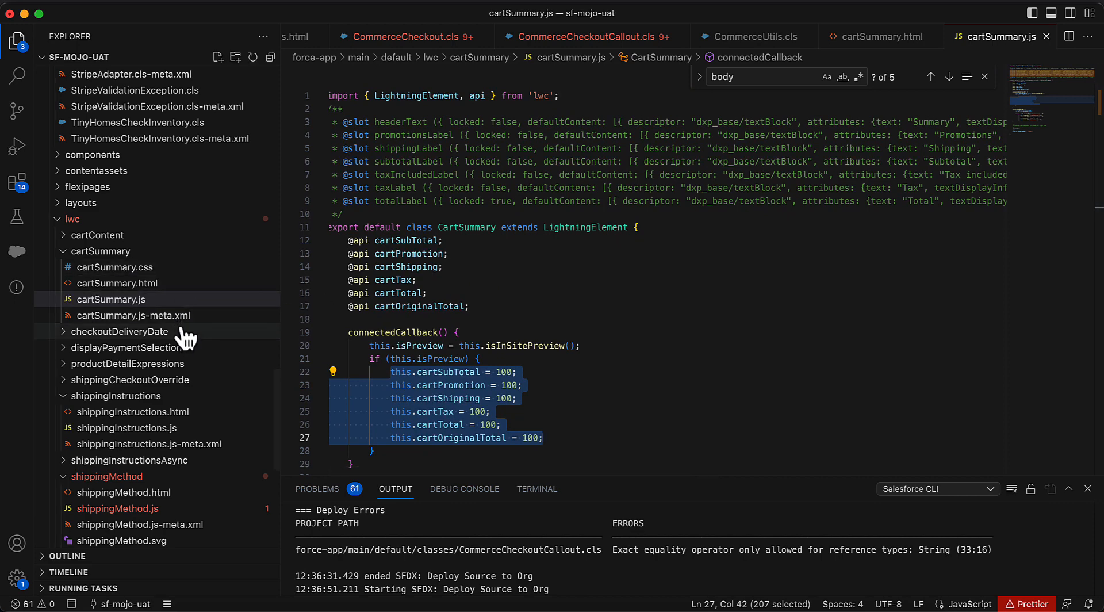
{"action": "left_click", "coordinate": [141, 314]}
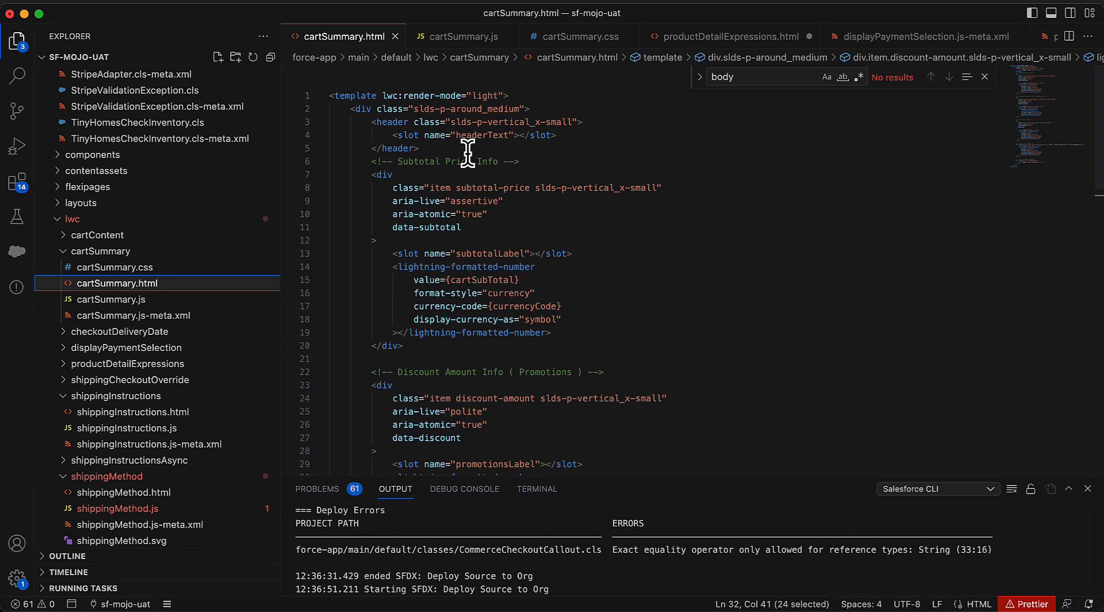
{"action": "scroll", "scroll_direction": "down", "scroll_amount": 3}
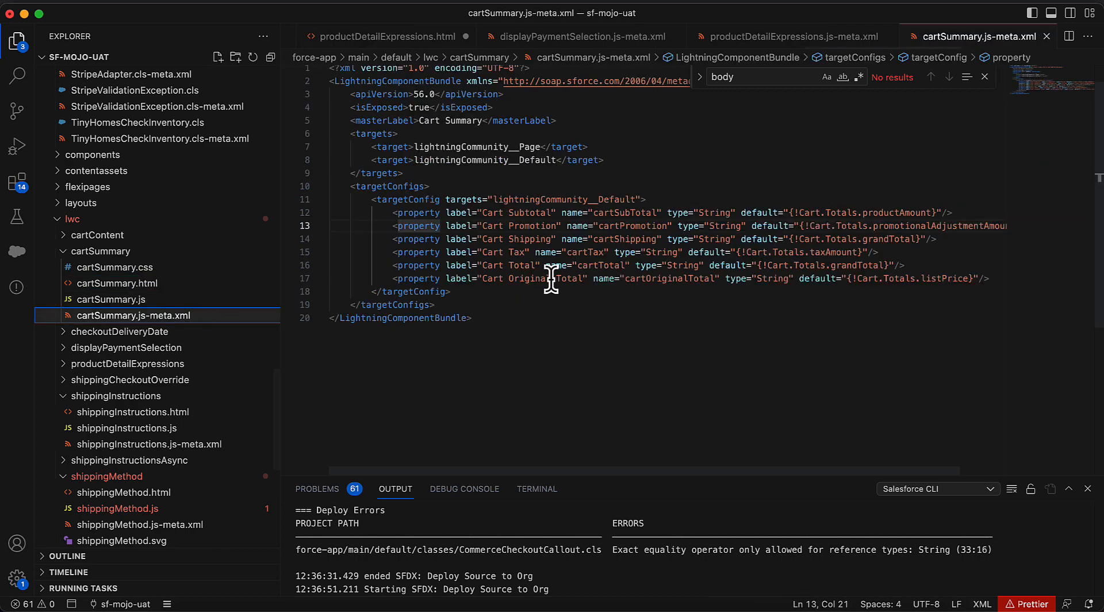
{"action": "double_click", "coordinate": [626, 213]}
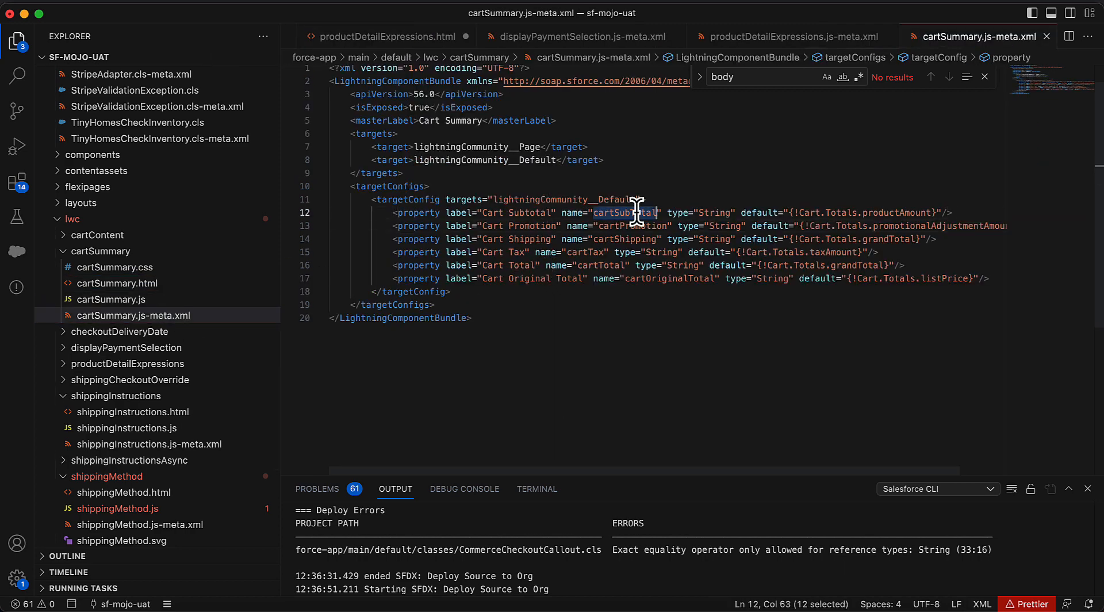
{"action": "left_click", "coordinate": [106, 299]}
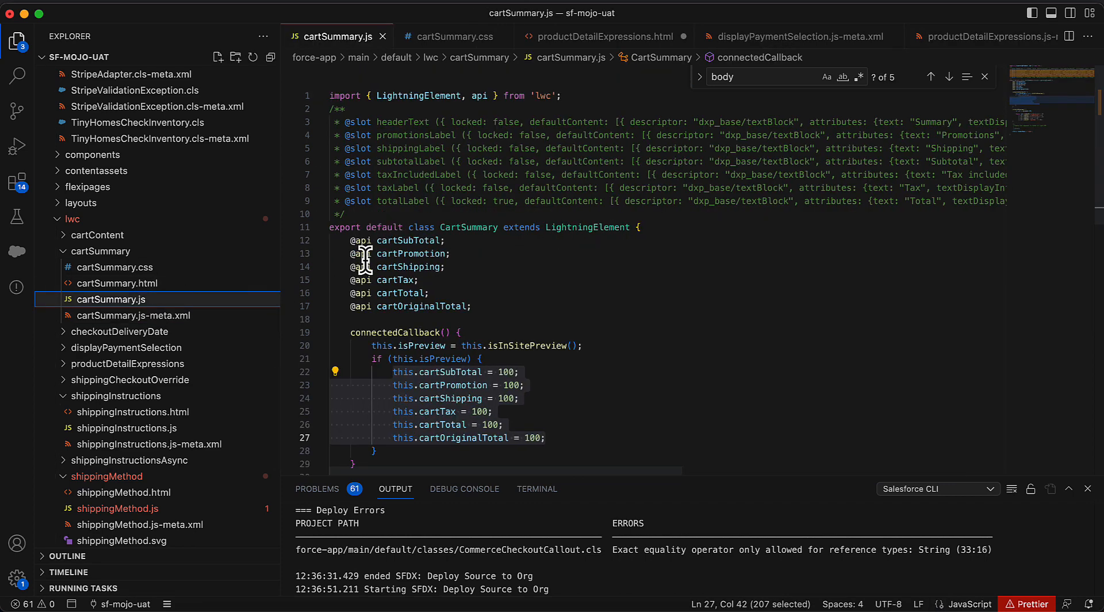
{"action": "mouse_move", "coordinate": [359, 241]}
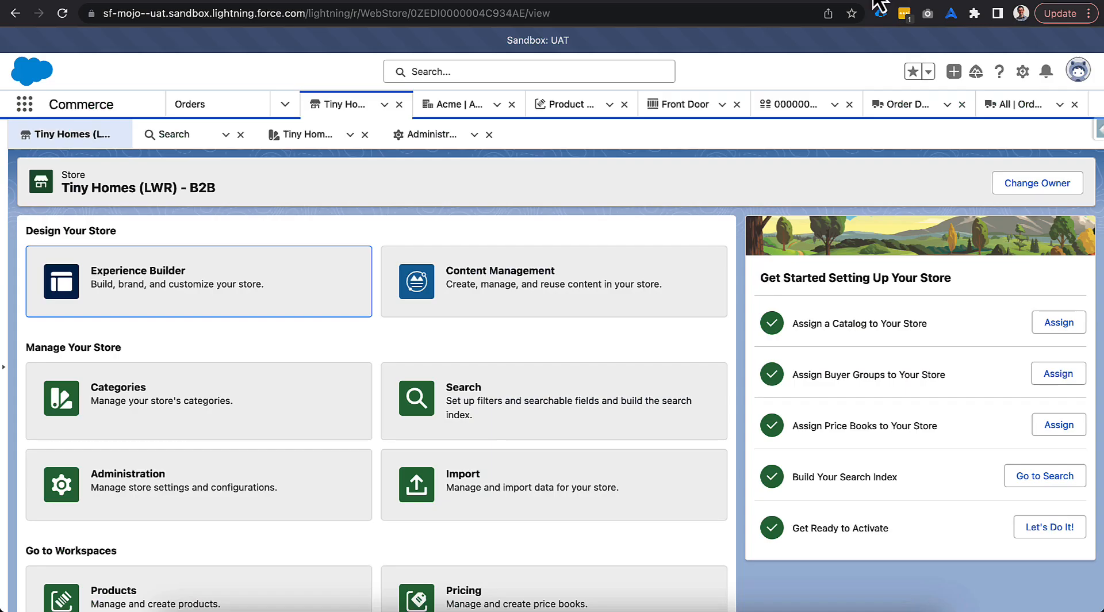
Log in to Tiny Homes (LWR) - B2B as the Acme buyer contact Howard Jones
{"action": "left_click", "coordinate": [455, 104]}
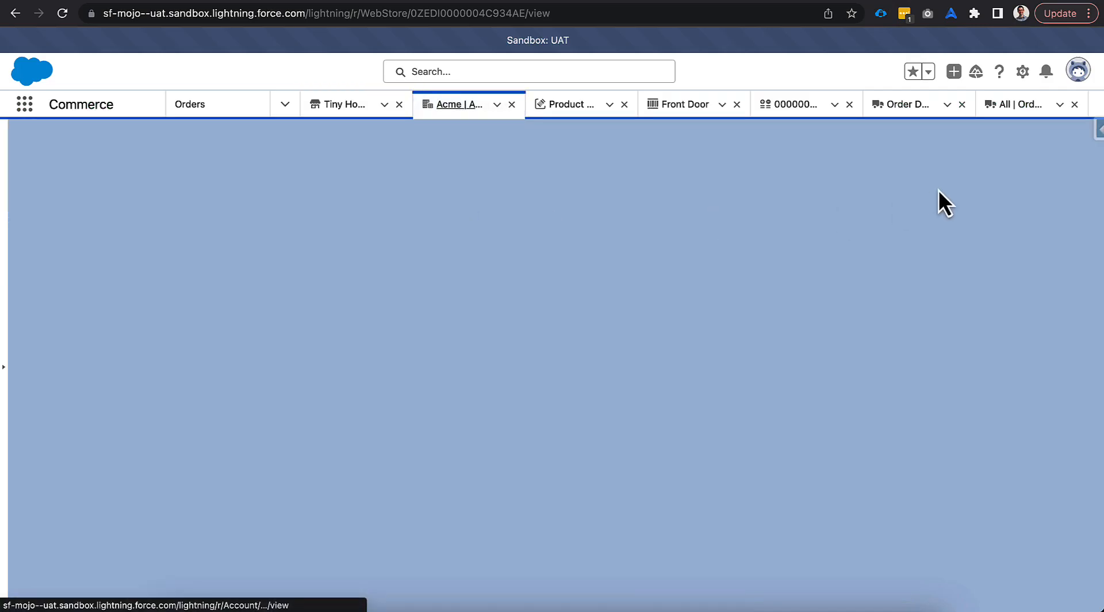
{"action": "left_click", "coordinate": [1071, 183]}
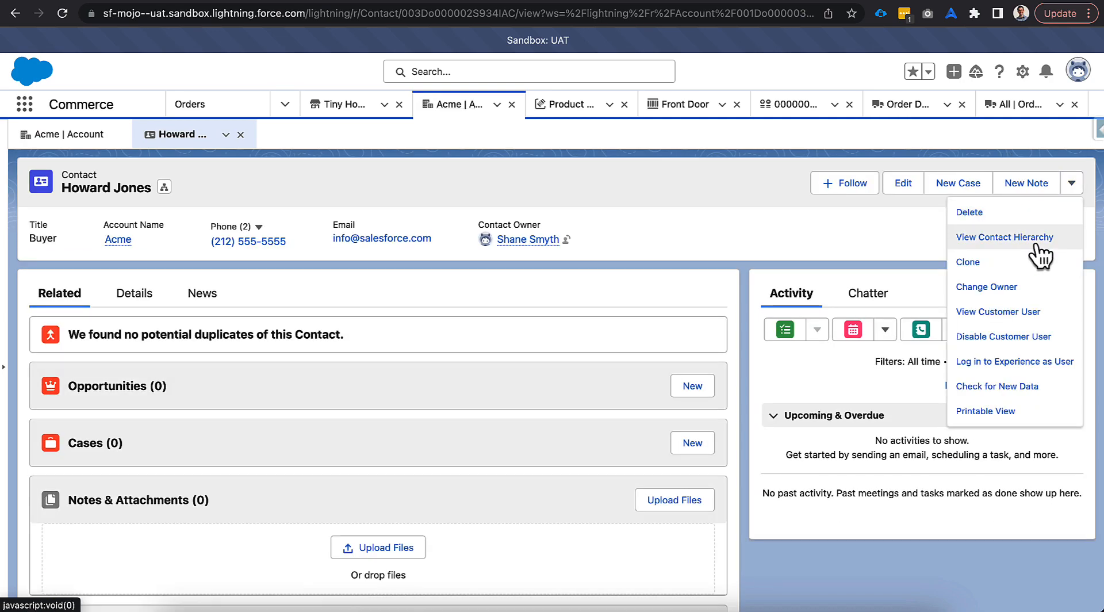
{"action": "left_click", "coordinate": [1014, 361]}
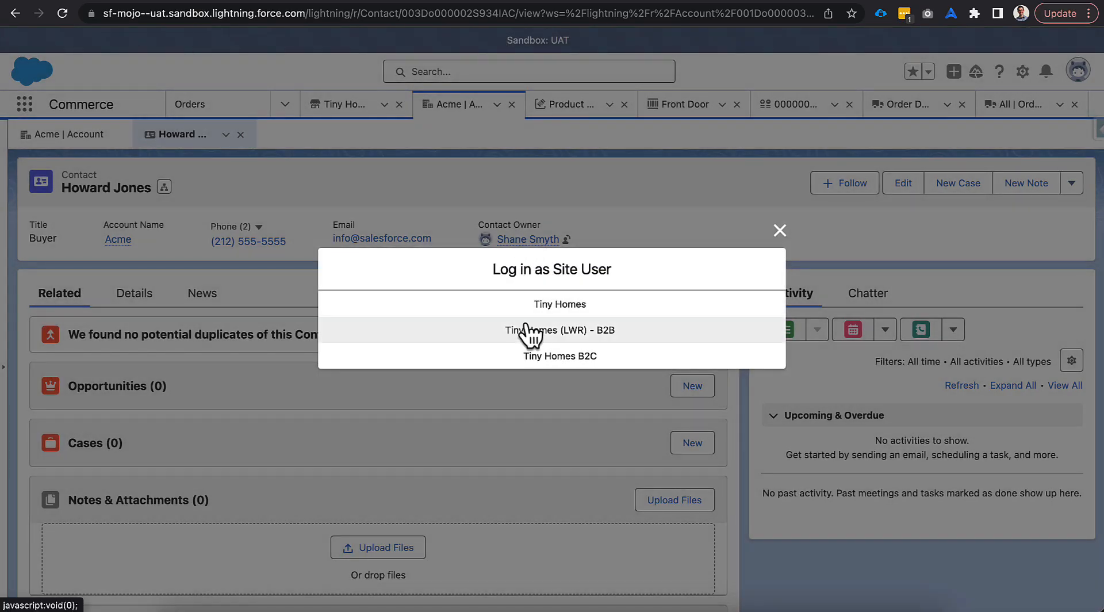
{"action": "left_click", "coordinate": [559, 329]}
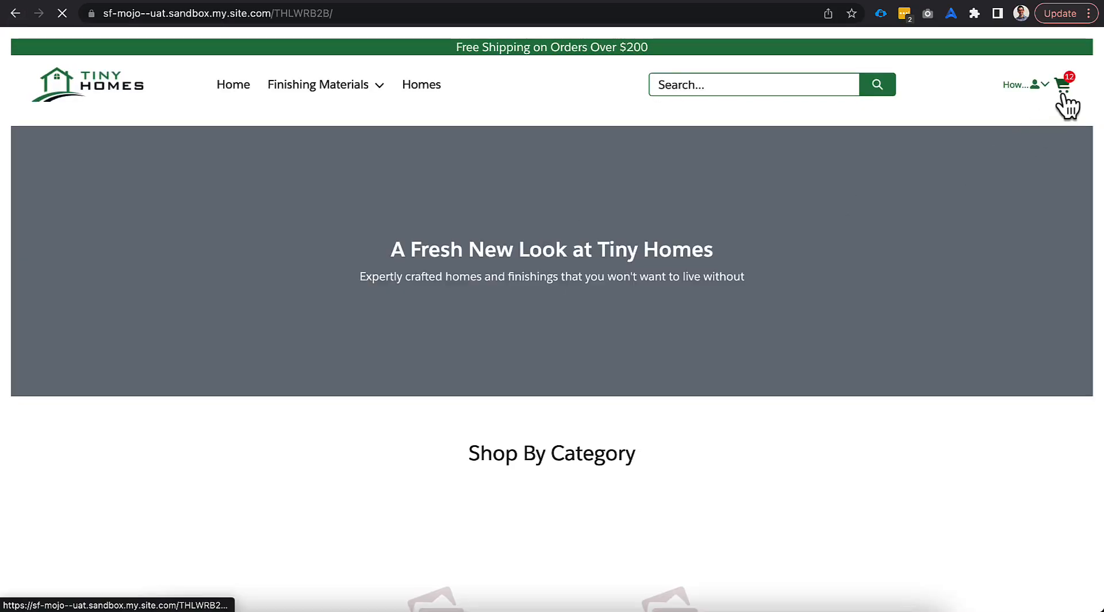
Open the store's shopping cart to review its subtotal, promotion, tax and total summaries
{"action": "left_click", "coordinate": [1066, 84]}
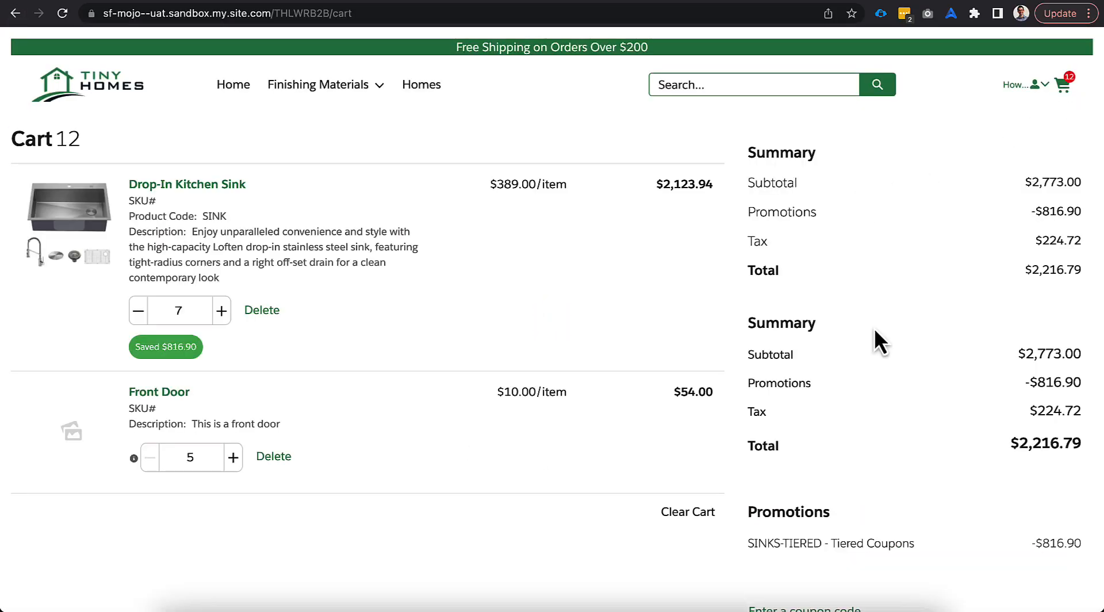
{"action": "mouse_move", "coordinate": [1036, 262]}
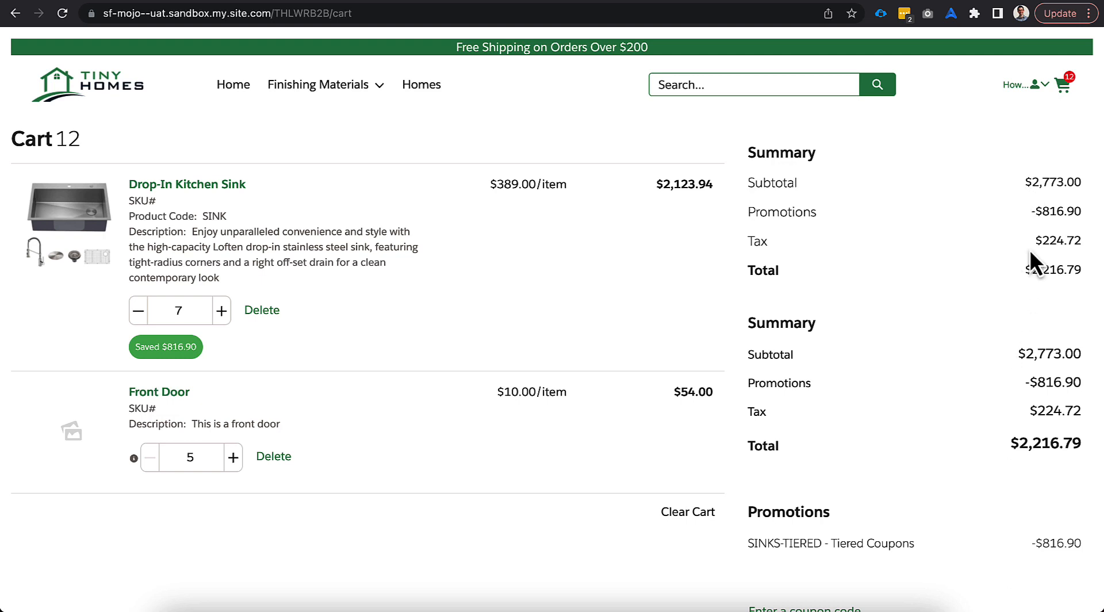
{"action": "mouse_move", "coordinate": [1015, 319]}
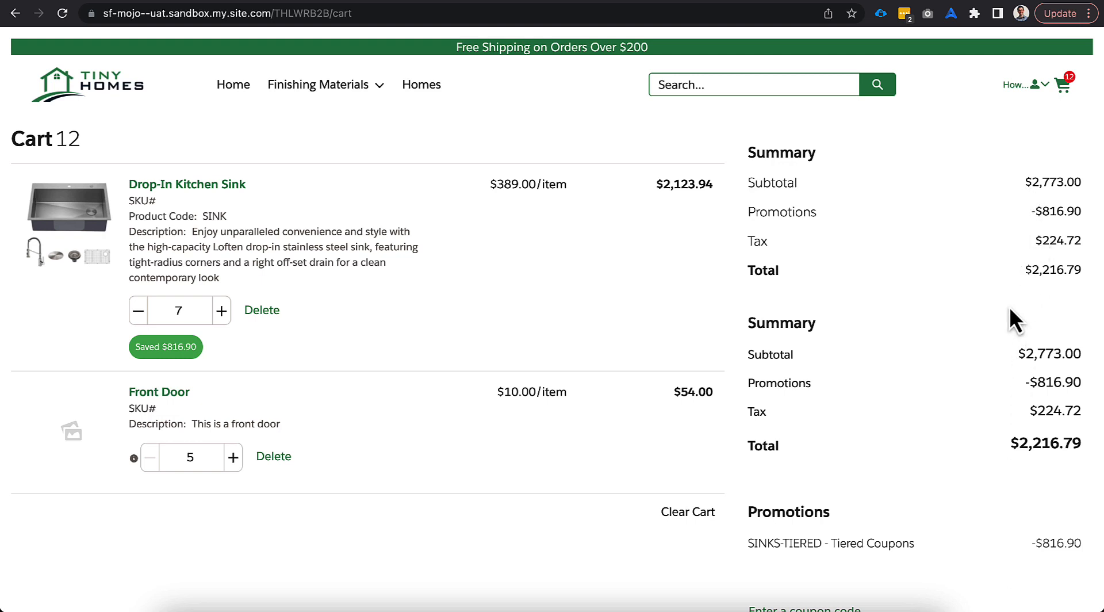
{"action": "mouse_move", "coordinate": [871, 288]}
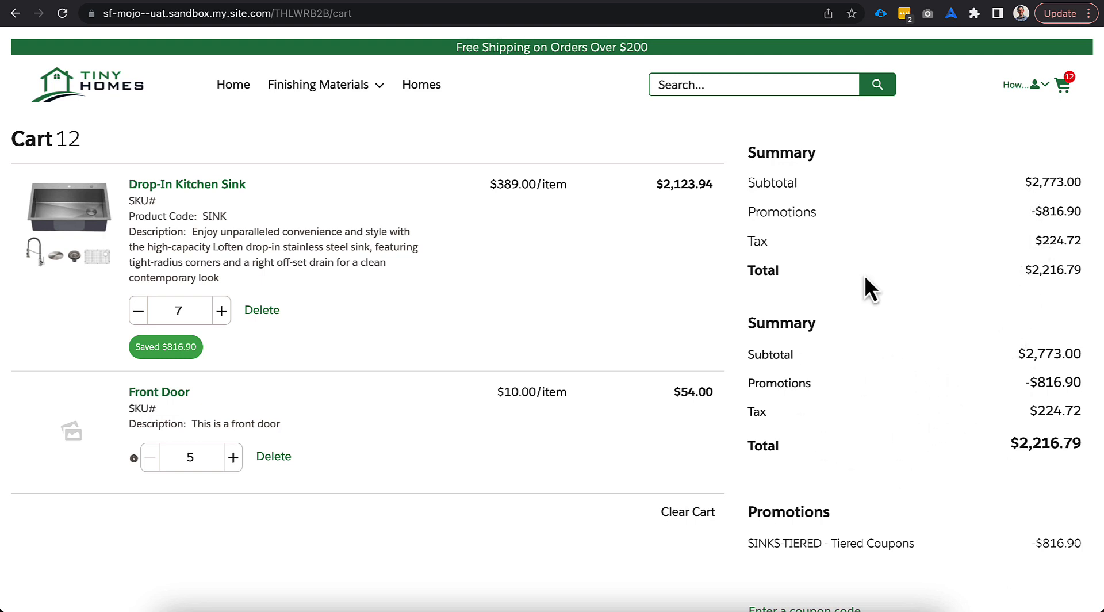
{"action": "mouse_move", "coordinate": [933, 220]}
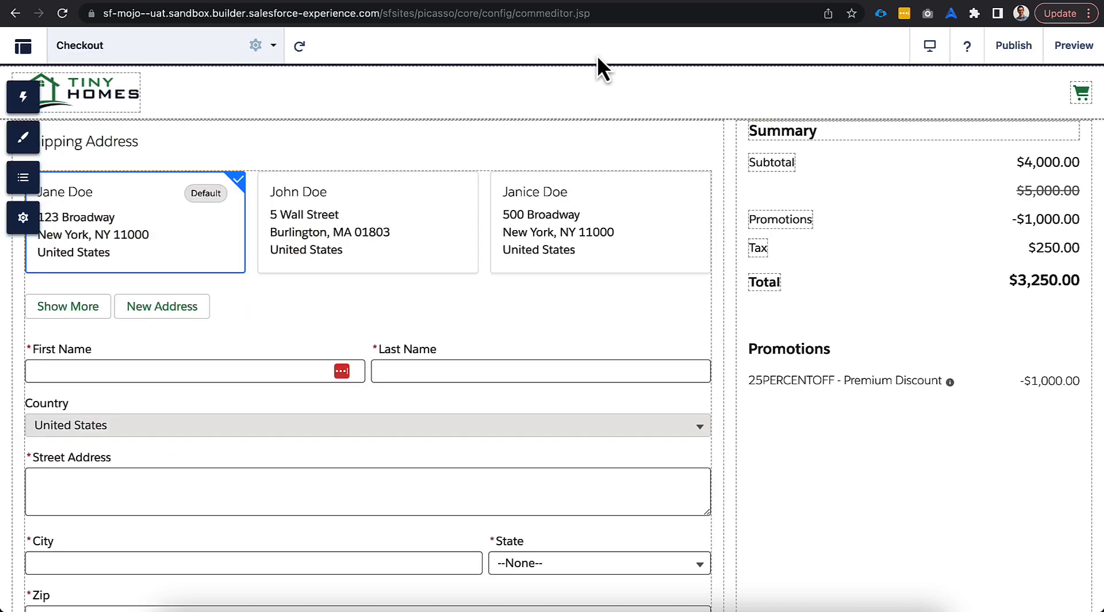
Select the Shipping Method and Shipping Instructions components on Checkout, then switch to VS Code
{"action": "scroll", "scroll_direction": "down", "scroll_amount": 3}
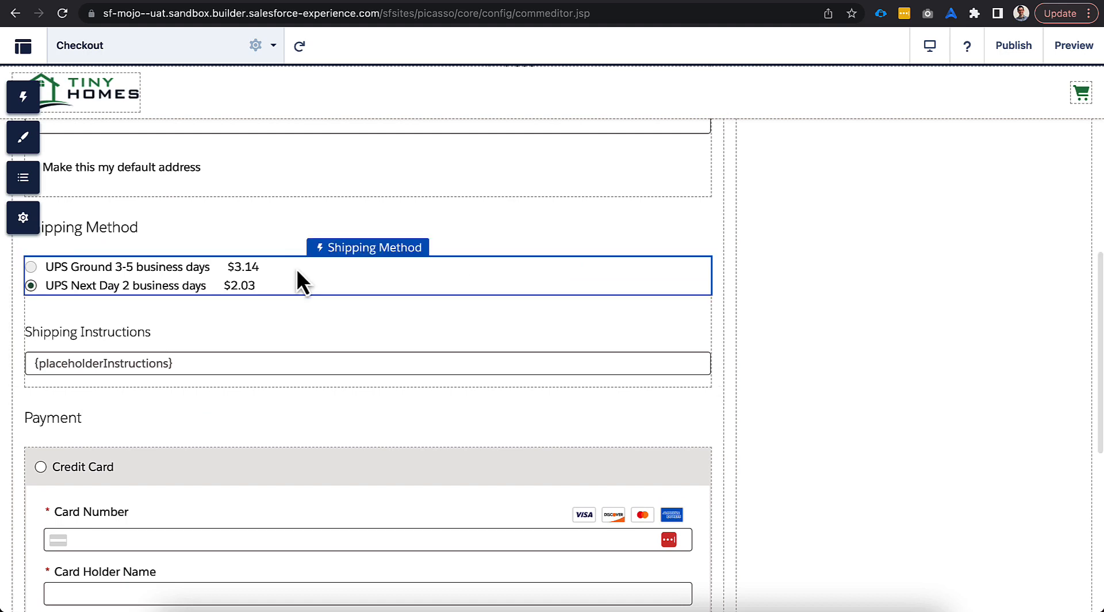
{"action": "left_click", "coordinate": [23, 97]}
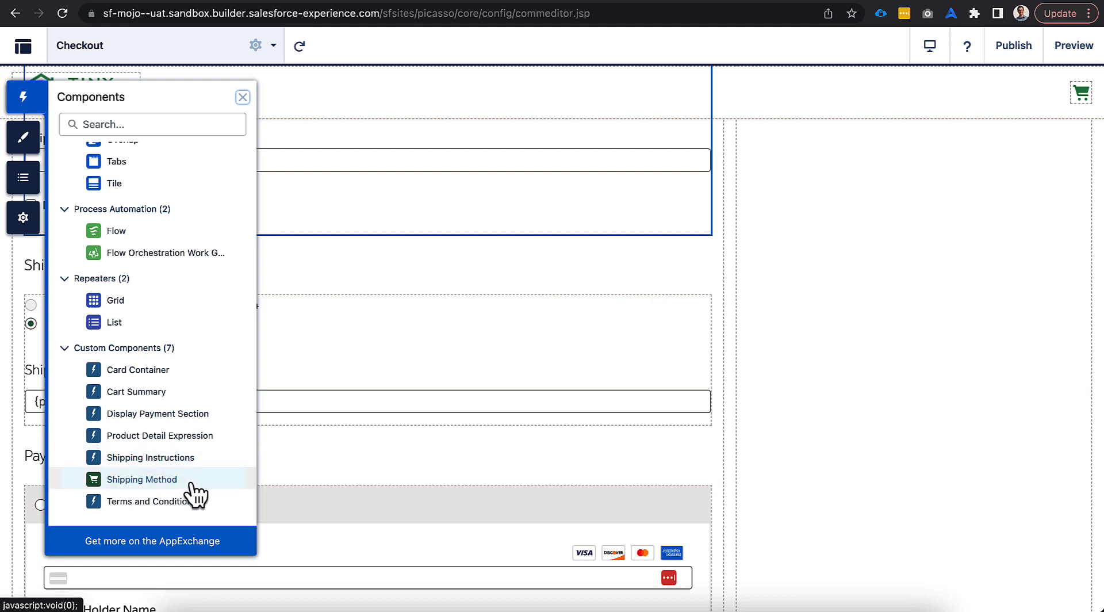
{"action": "left_click", "coordinate": [243, 98]}
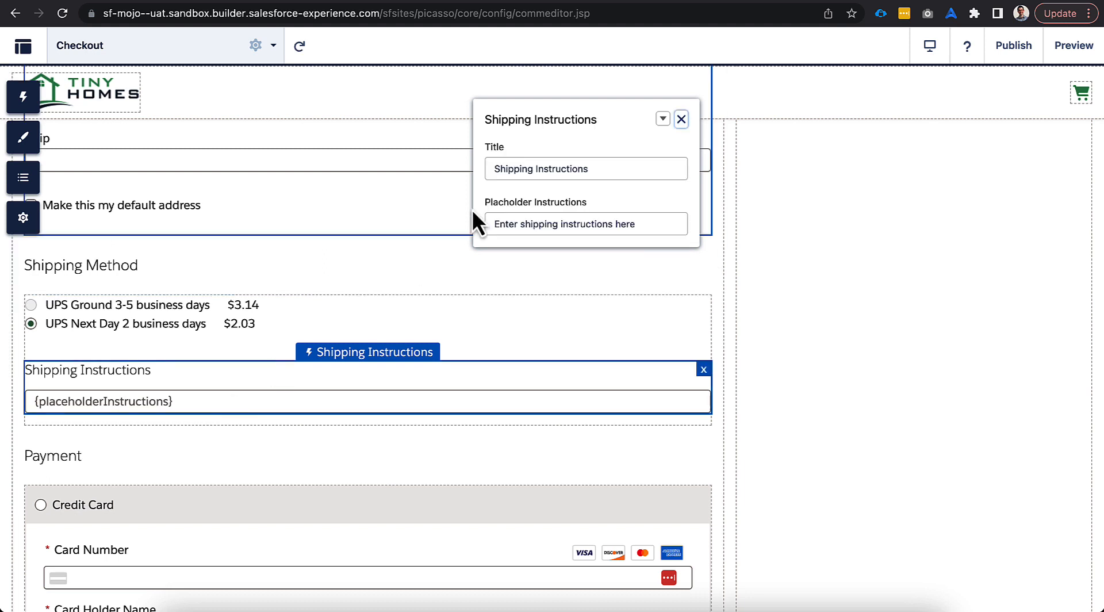
{"action": "mouse_move", "coordinate": [504, 207]}
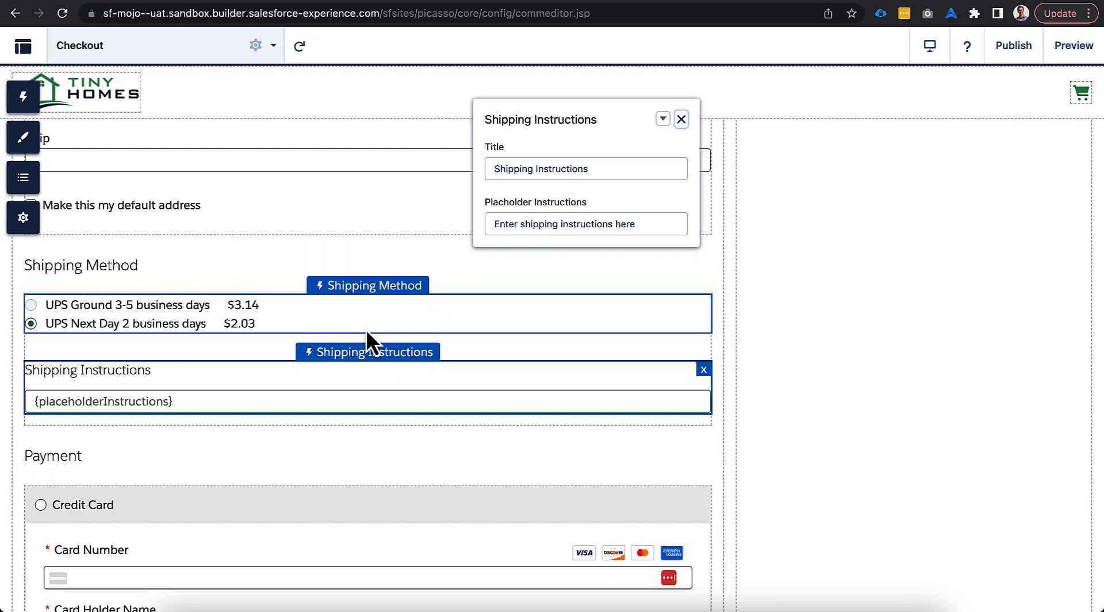
{"action": "mouse_move", "coordinate": [279, 333]}
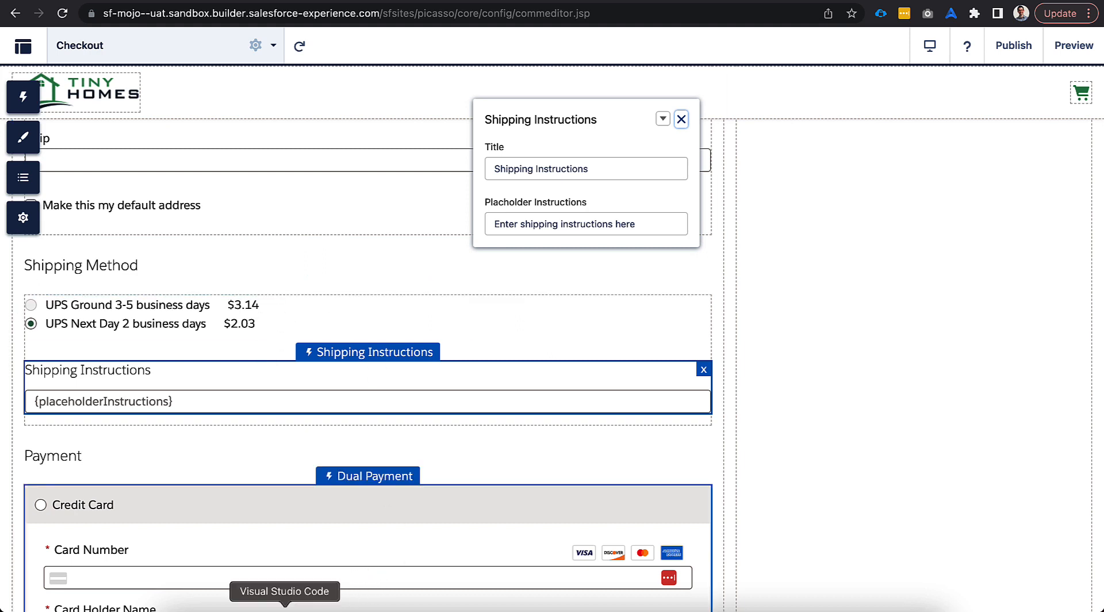
{"action": "left_click", "coordinate": [284, 591]}
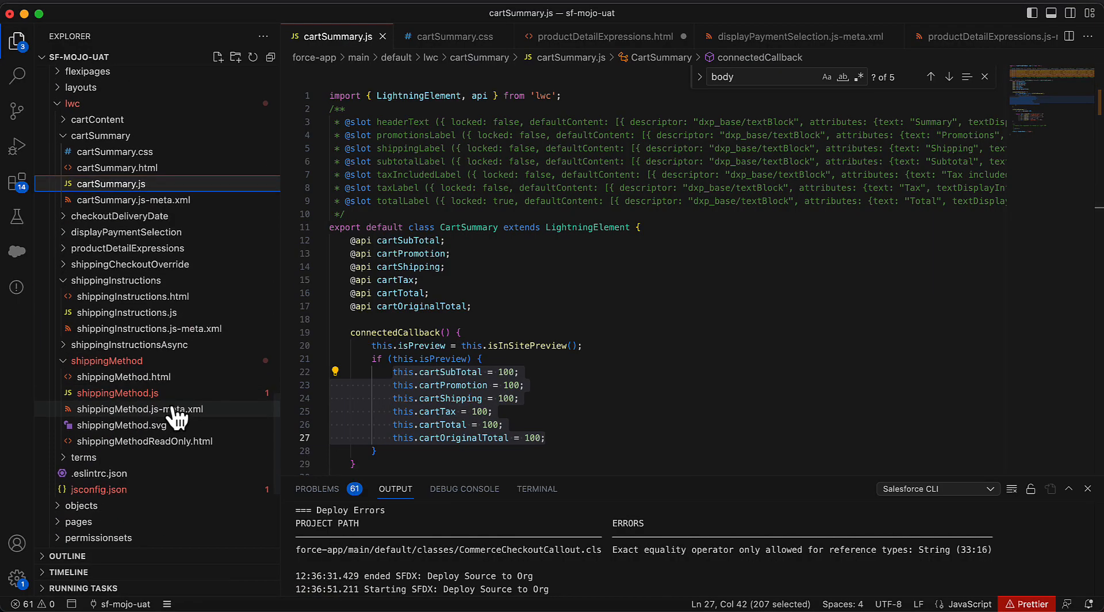
Open shippingMethod.js from the lwc/shippingMethod folder in the Explorer
{"action": "left_click", "coordinate": [118, 391]}
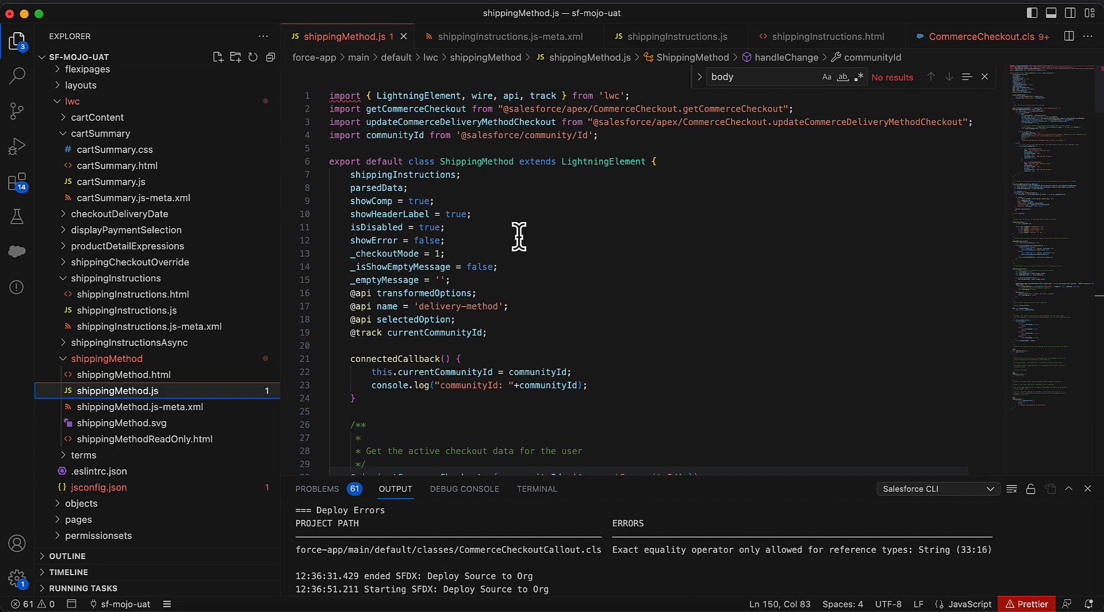
Select the CommerceCheckout import and scroll down to the checkoutMode setter's switch statement
{"action": "double_click", "coordinate": [634, 109]}
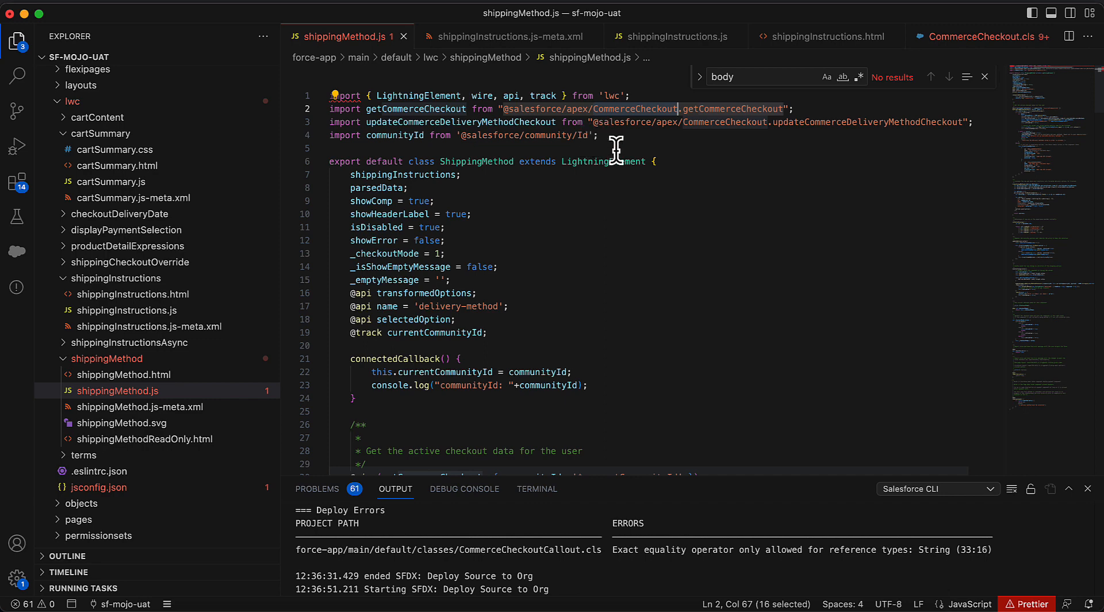
{"action": "mouse_move", "coordinate": [644, 131]}
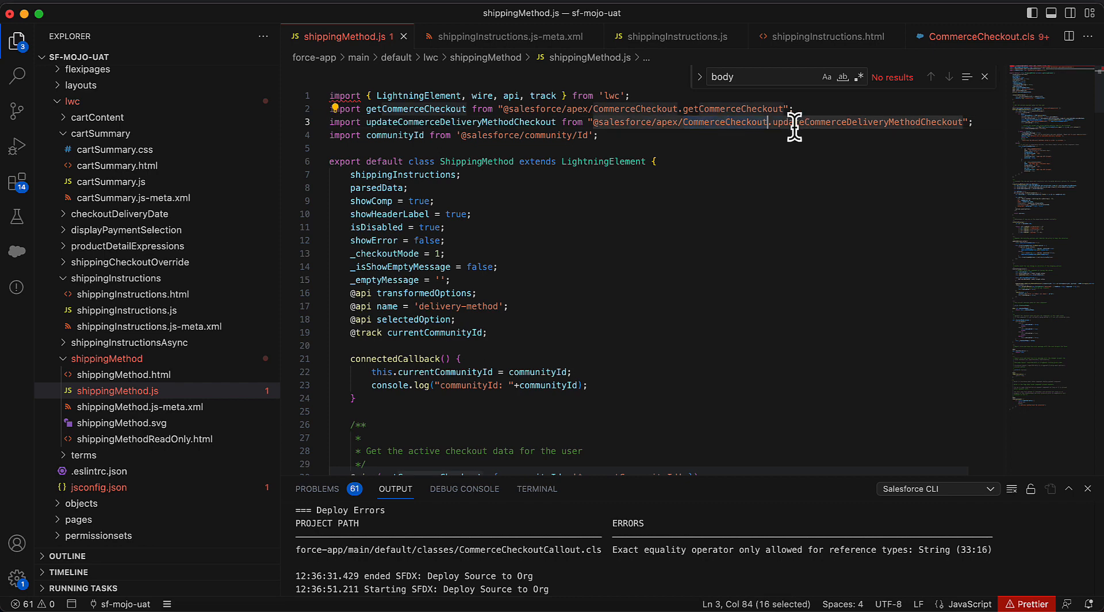
{"action": "scroll", "scroll_direction": "down", "scroll_amount": 3}
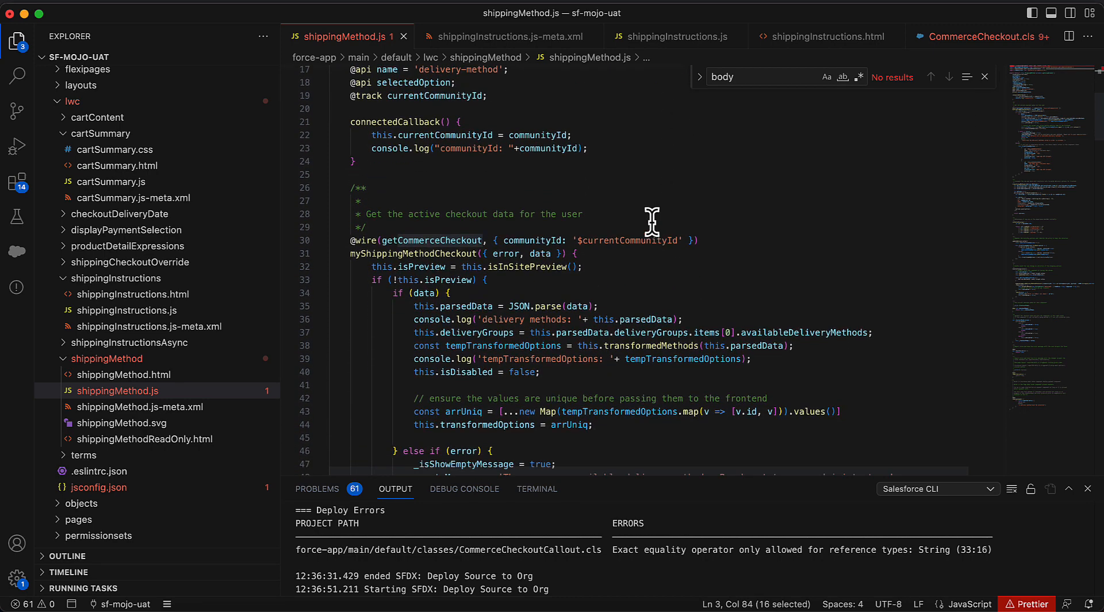
{"action": "scroll", "scroll_direction": "down", "scroll_amount": 3}
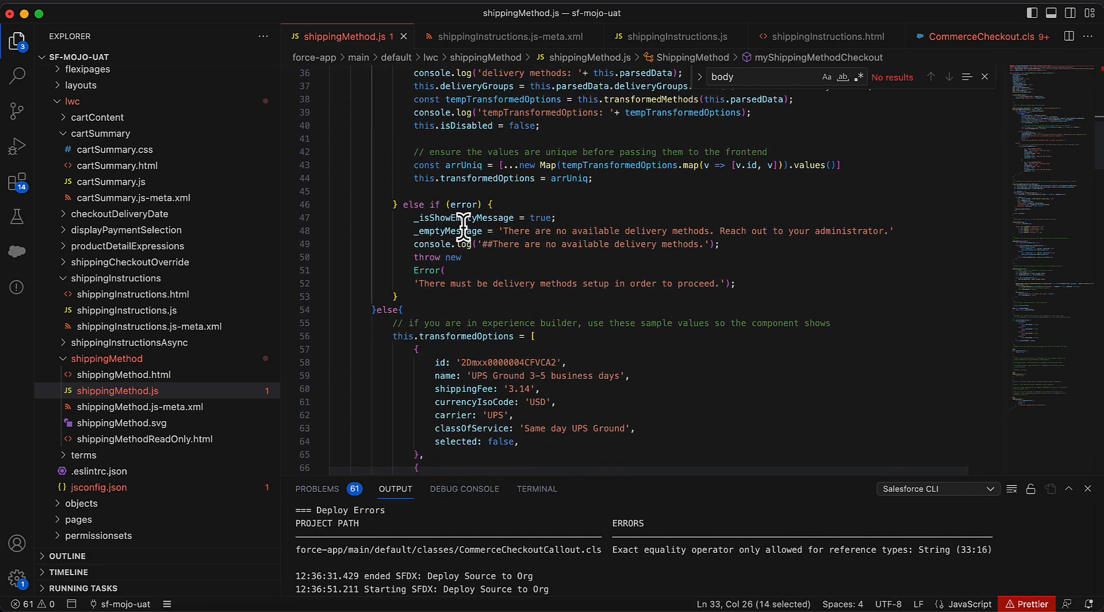
{"action": "scroll", "scroll_direction": "down", "scroll_amount": 3}
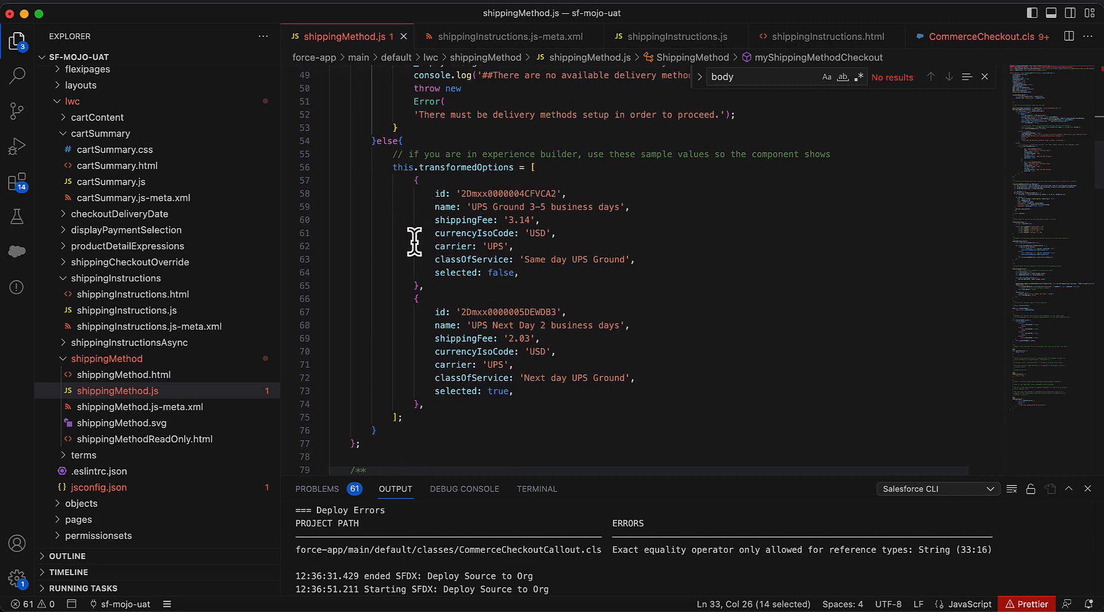
{"action": "mouse_move", "coordinate": [421, 285]}
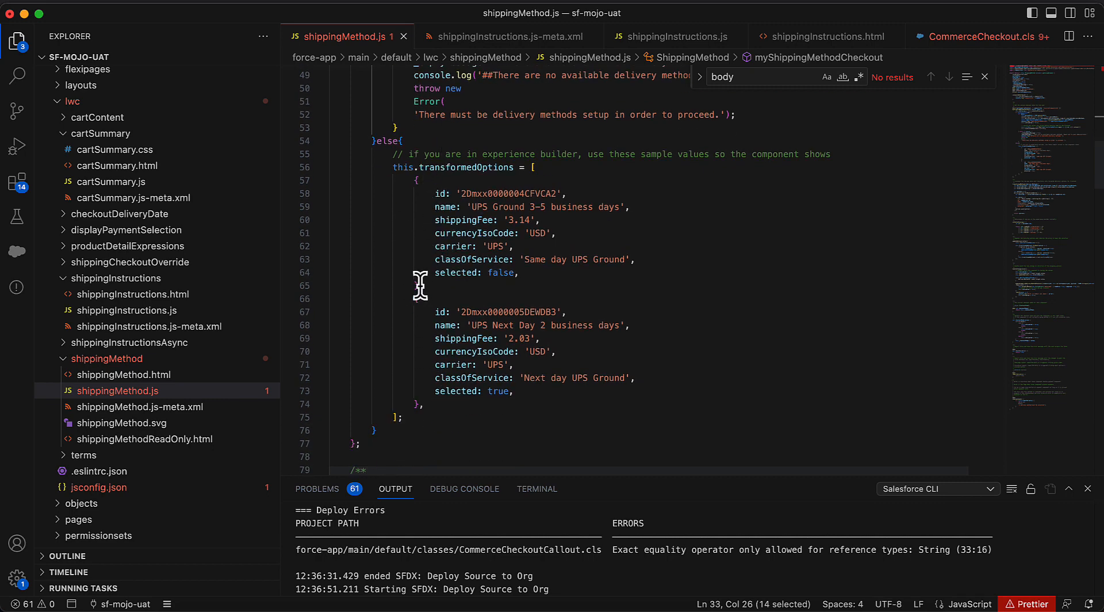
{"action": "mouse_move", "coordinate": [454, 215]}
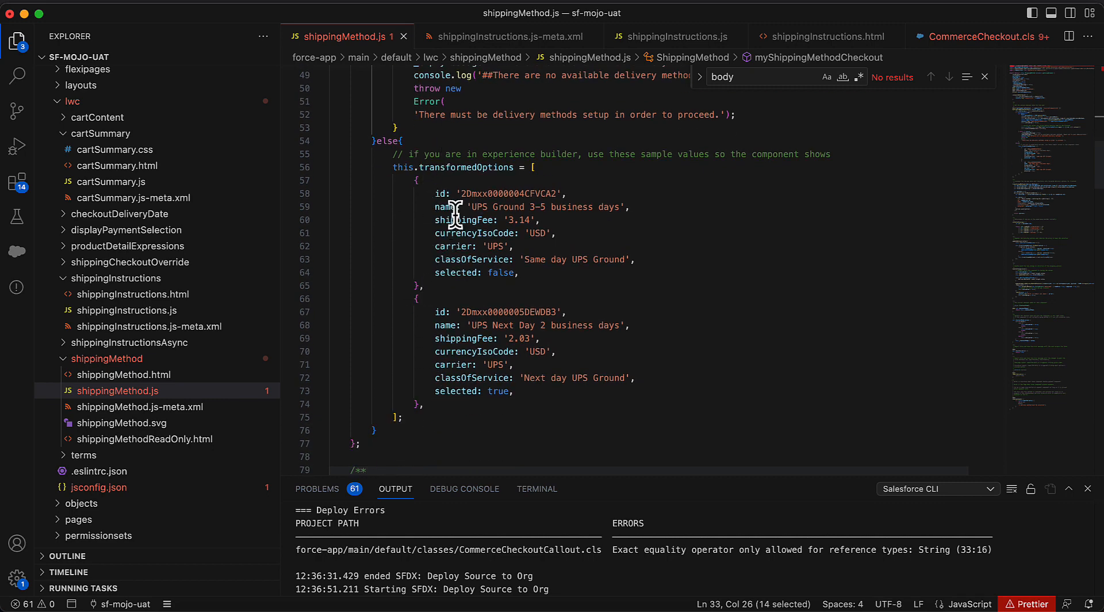
{"action": "mouse_move", "coordinate": [465, 220]}
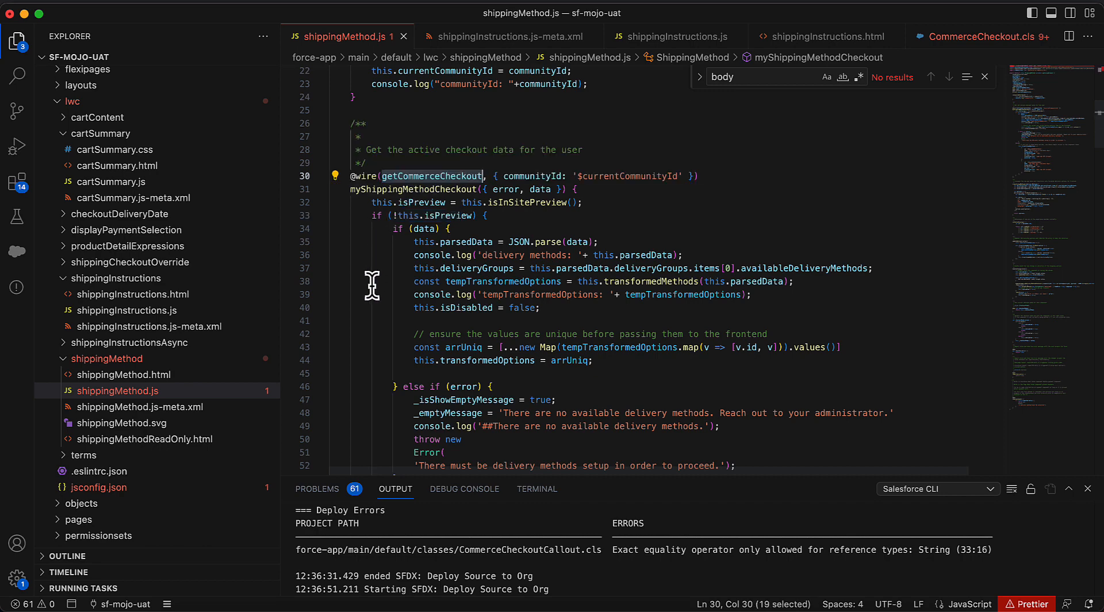
{"action": "scroll", "scroll_direction": "down", "scroll_amount": 3}
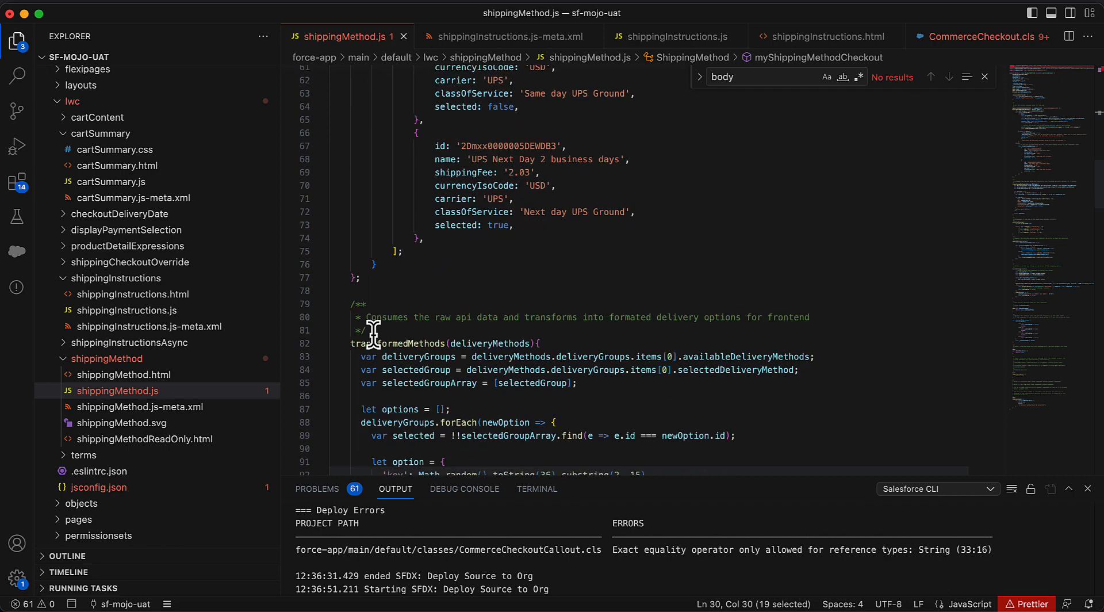
{"action": "scroll", "scroll_direction": "down", "scroll_amount": 3}
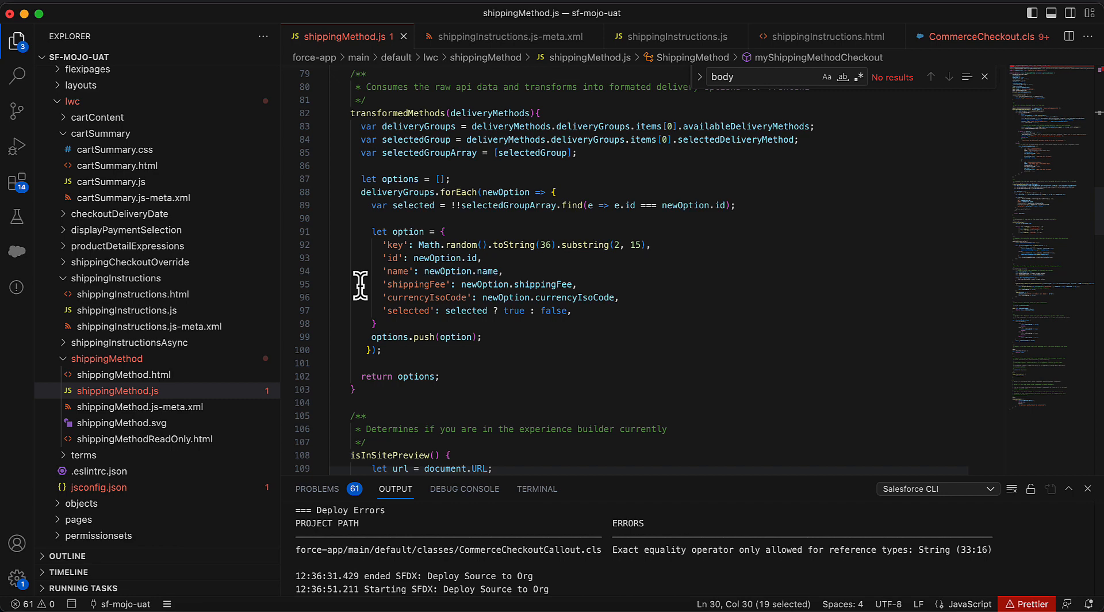
{"action": "scroll", "scroll_direction": "down", "scroll_amount": 3}
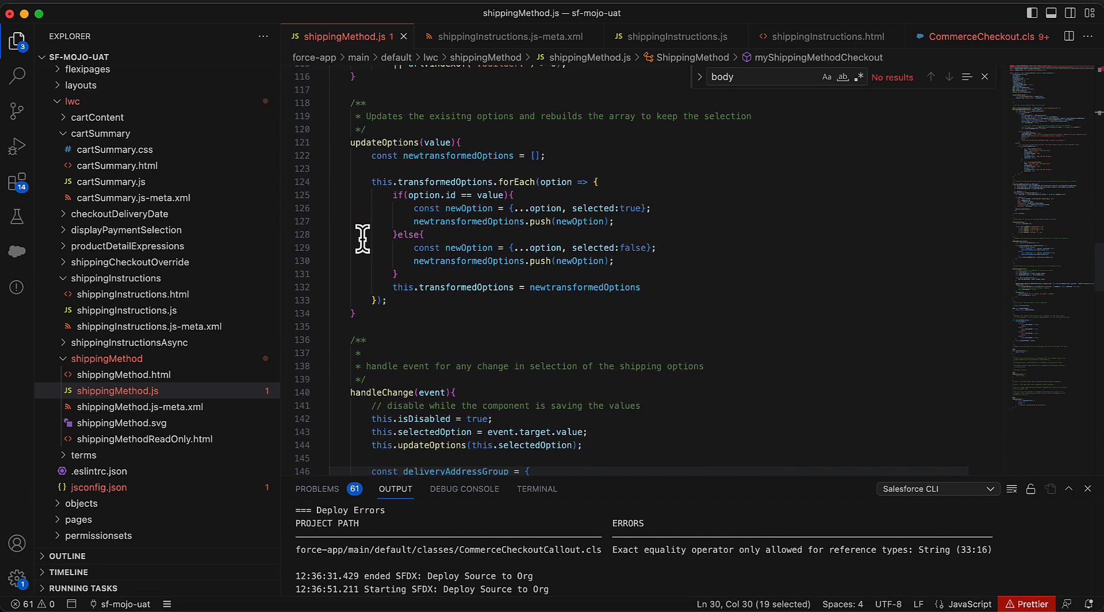
{"action": "scroll", "scroll_direction": "down", "scroll_amount": 3}
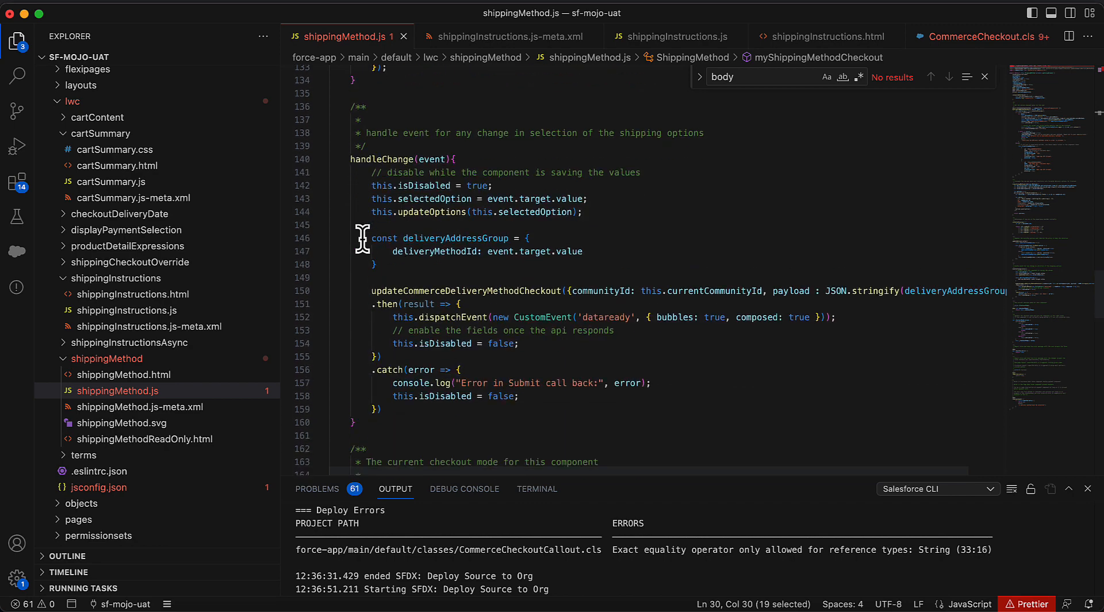
{"action": "mouse_move", "coordinate": [345, 296]}
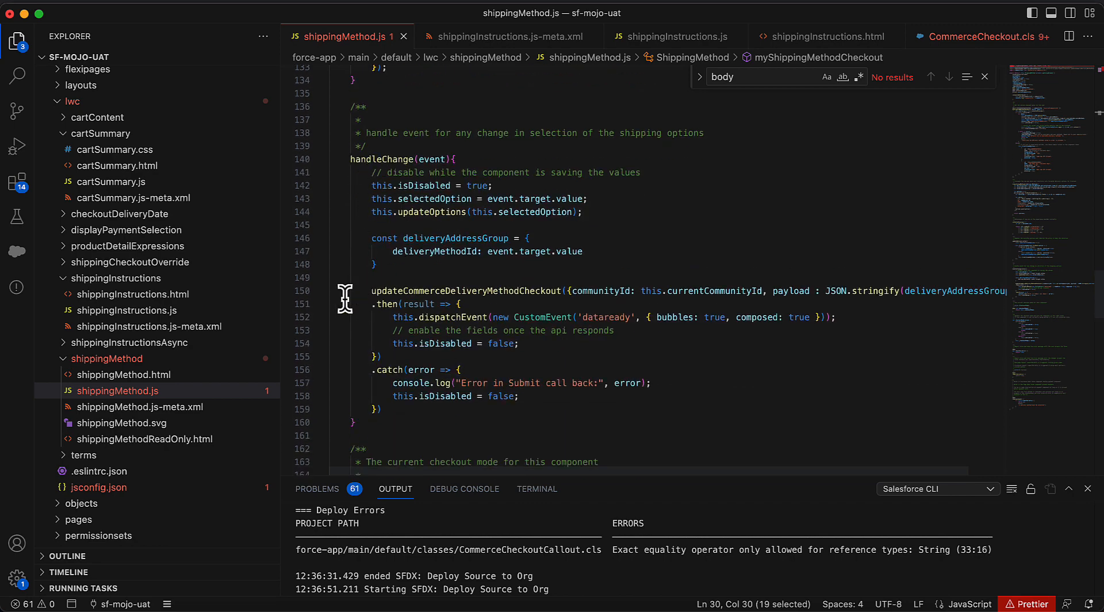
{"action": "scroll", "scroll_direction": "down", "scroll_amount": 3}
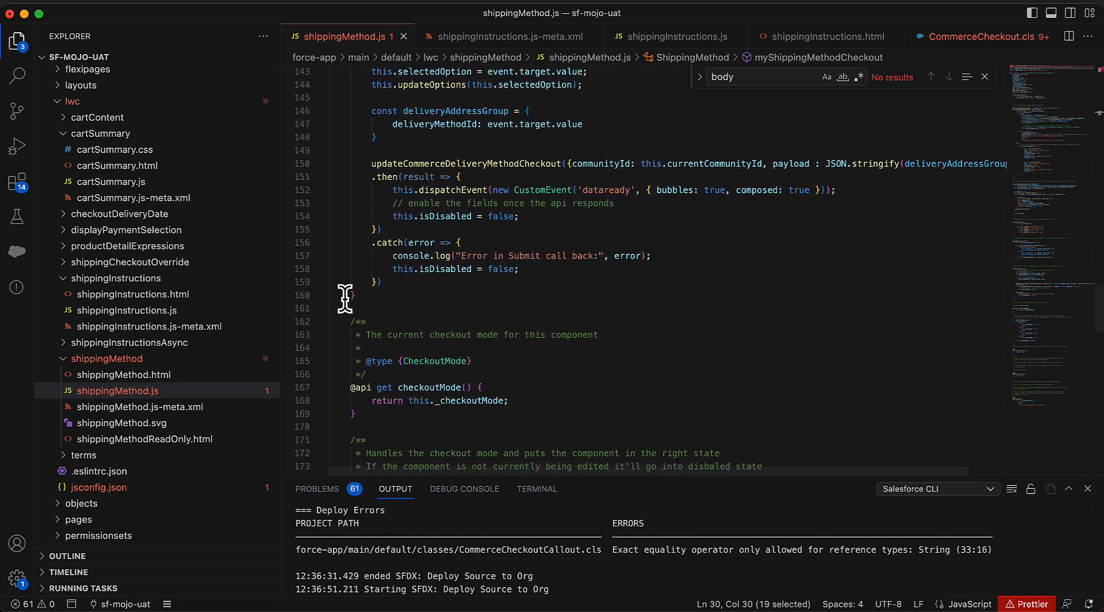
{"action": "scroll", "scroll_direction": "down", "scroll_amount": 3}
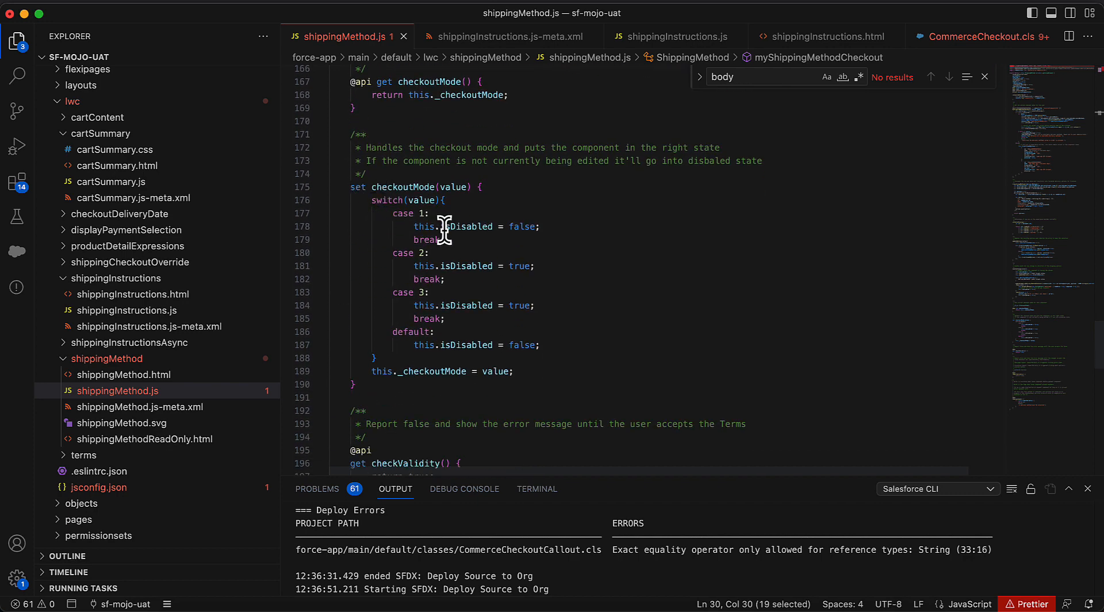
{"action": "mouse_move", "coordinate": [368, 238]}
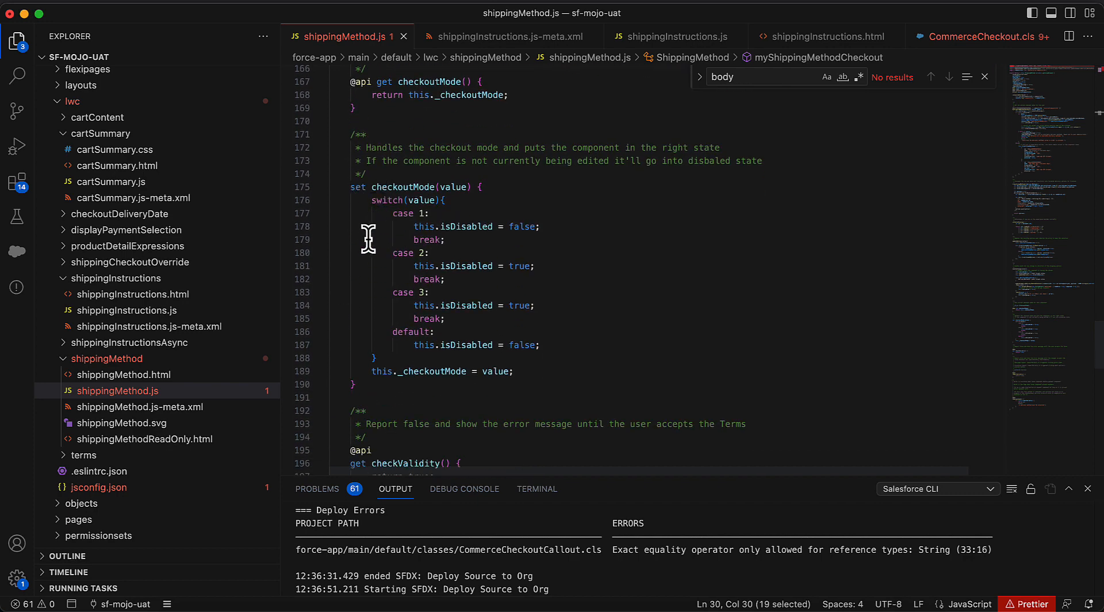
{"action": "mouse_move", "coordinate": [358, 282]}
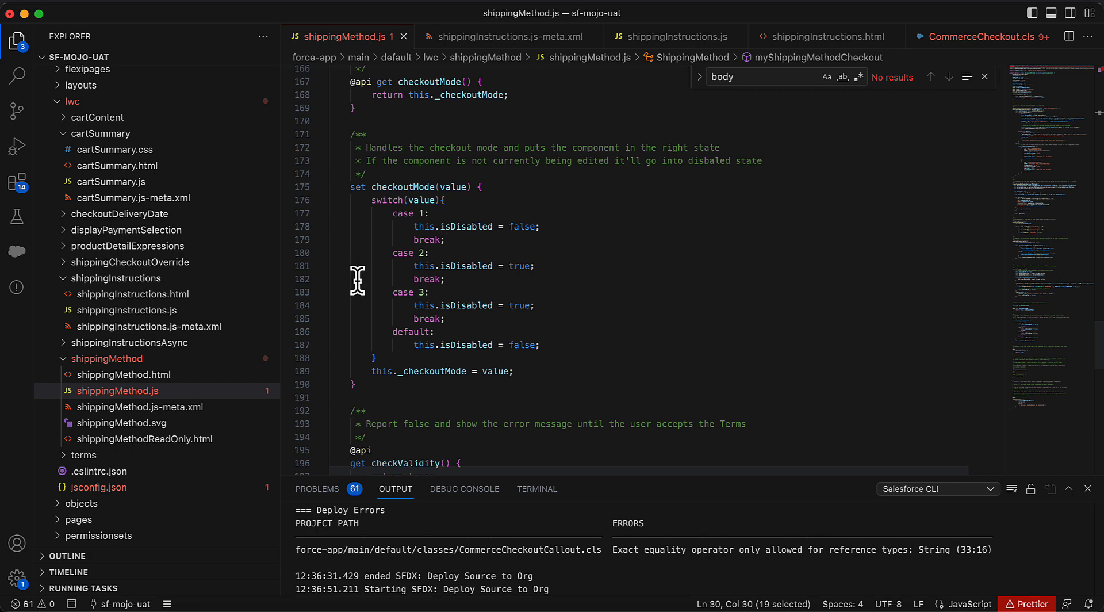
{"action": "scroll", "scroll_direction": "down", "scroll_amount": 3}
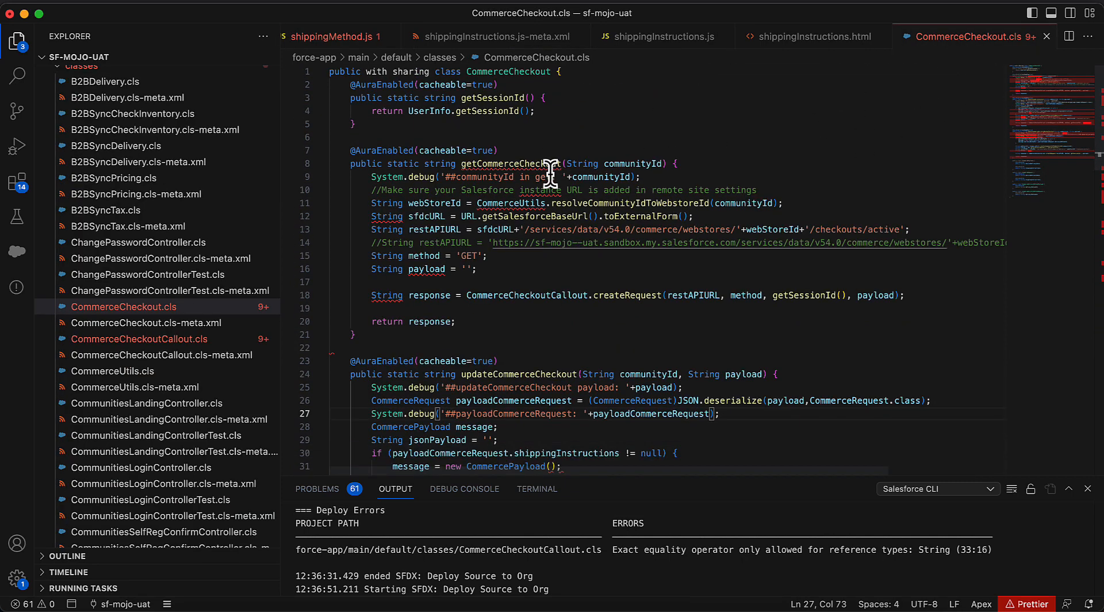
{"action": "mouse_move", "coordinate": [622, 338]}
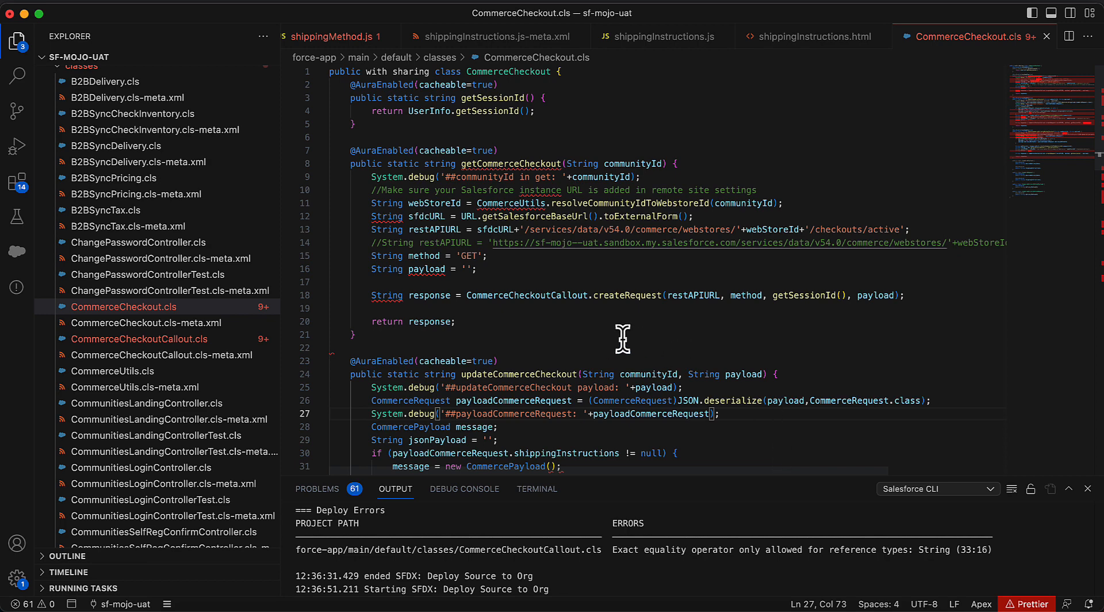
{"action": "mouse_move", "coordinate": [518, 219]}
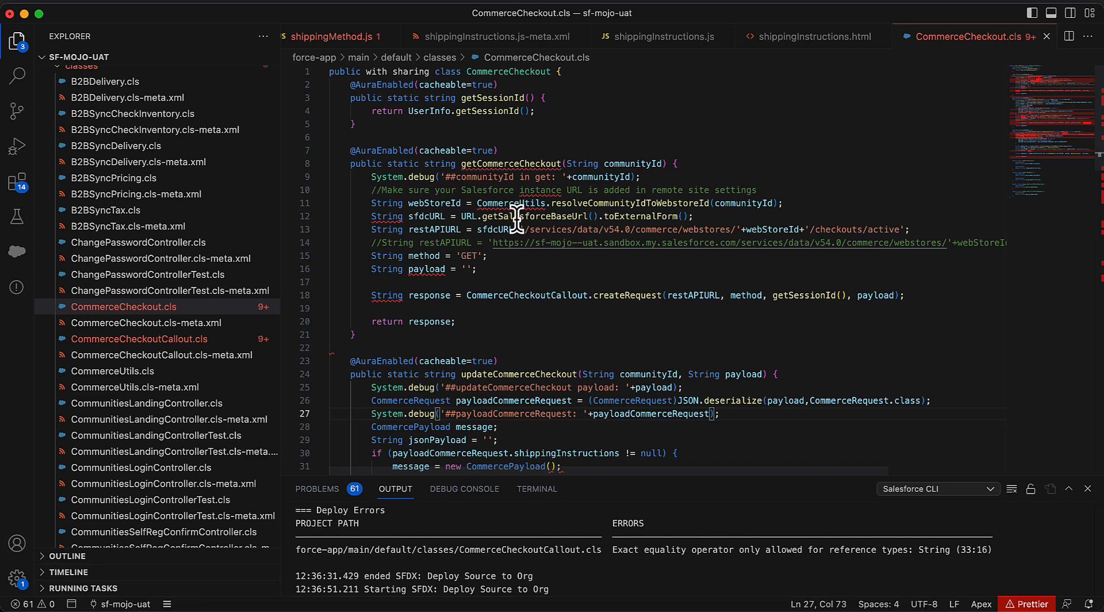
{"action": "mouse_move", "coordinate": [489, 177]}
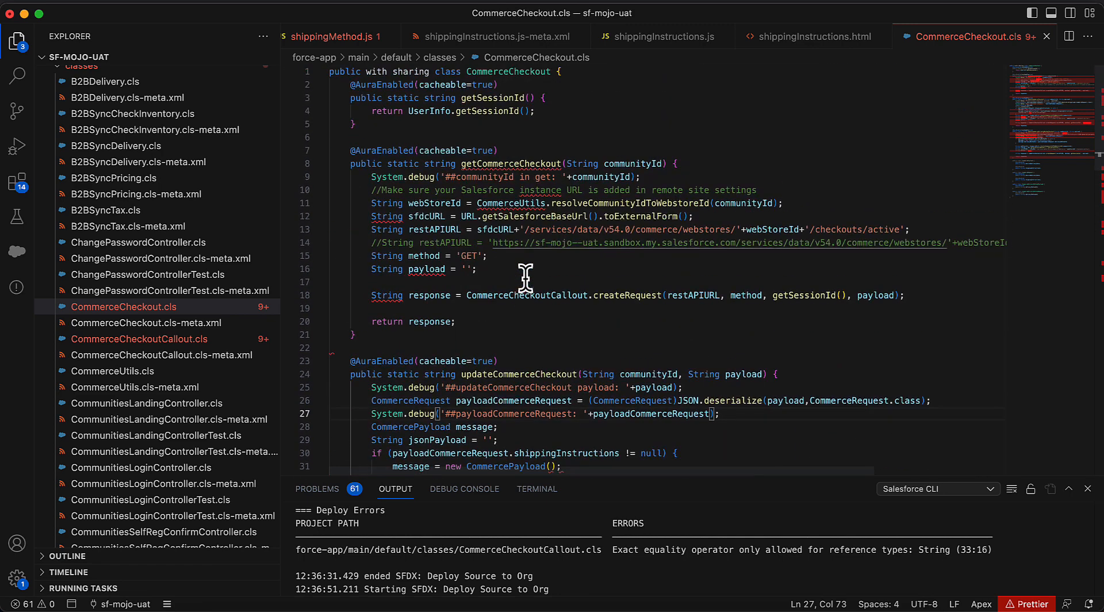
{"action": "mouse_move", "coordinate": [536, 273]}
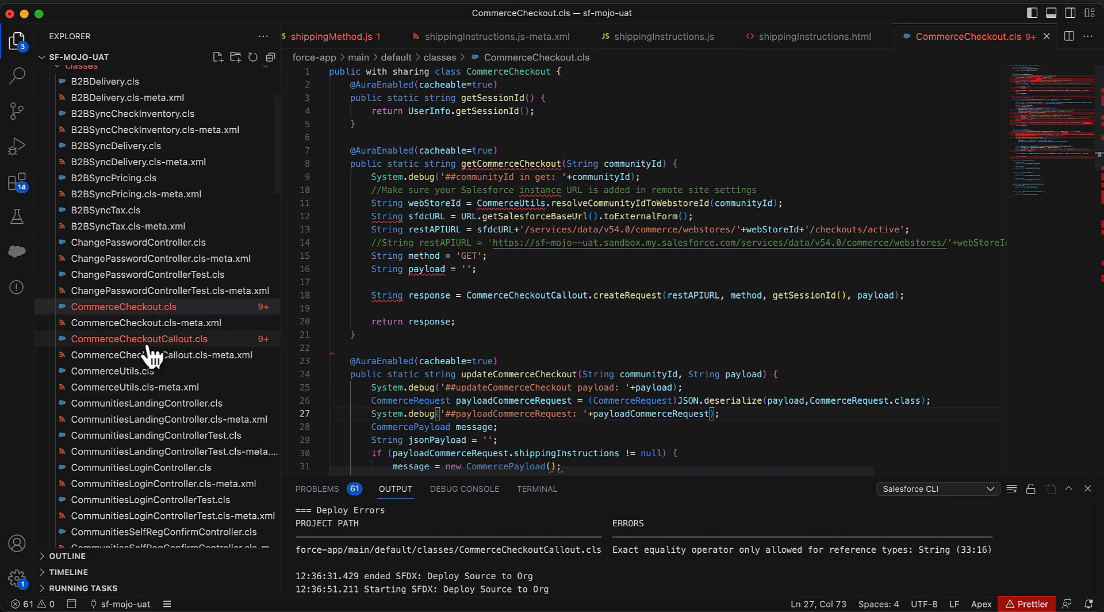
Review createRequest in CommerceCheckoutCallout.cls, then go back to CommerceCheckout.cls
{"action": "left_click", "coordinate": [139, 339]}
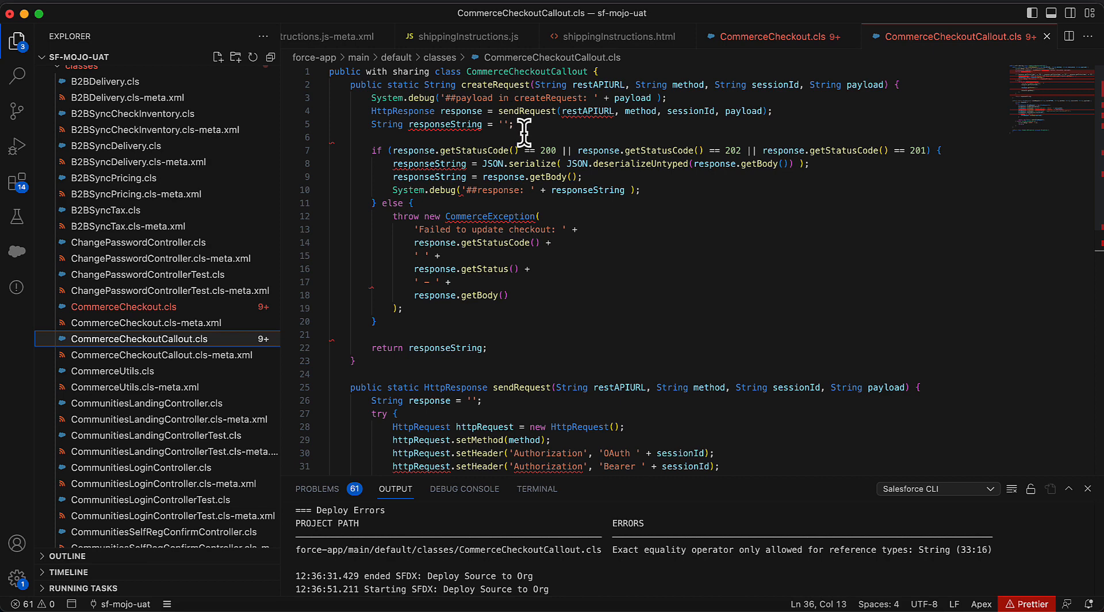
{"action": "scroll", "scroll_direction": "down", "scroll_amount": 3}
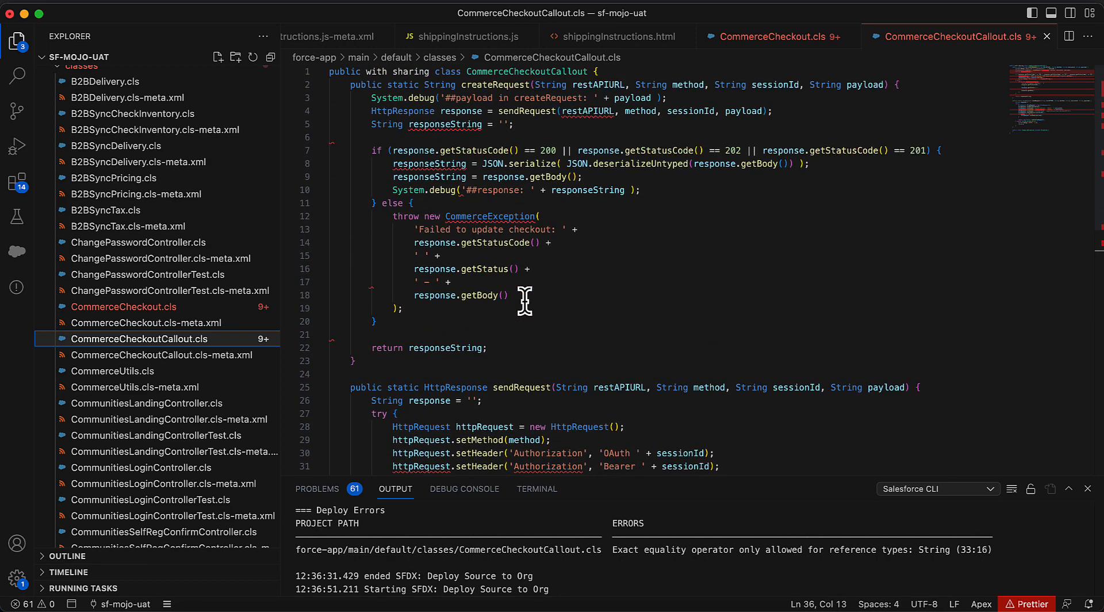
{"action": "left_click", "coordinate": [764, 36]}
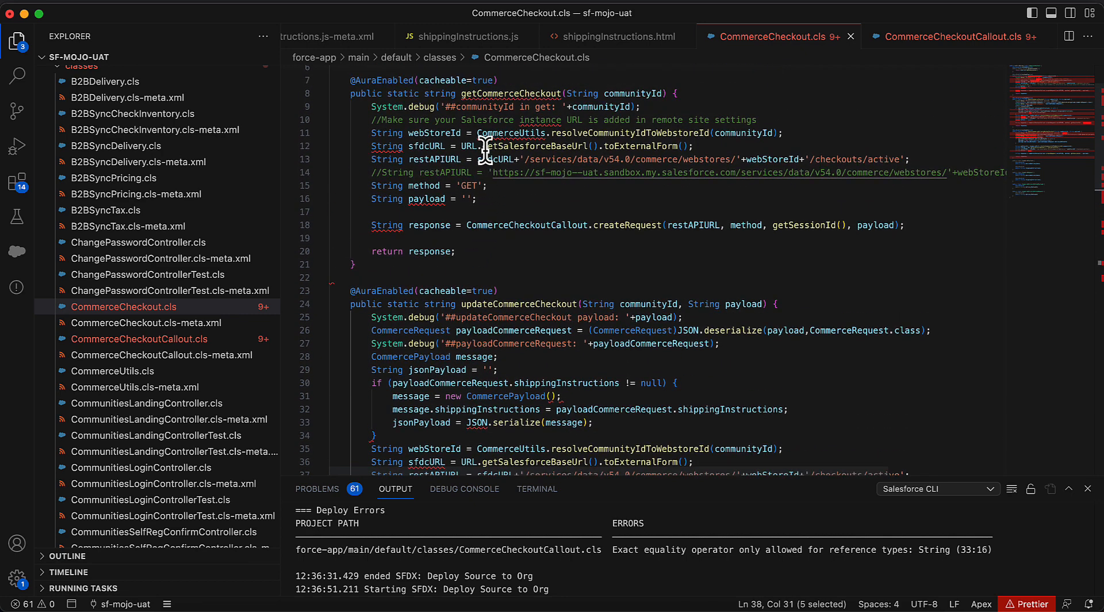
{"action": "mouse_move", "coordinate": [508, 133]}
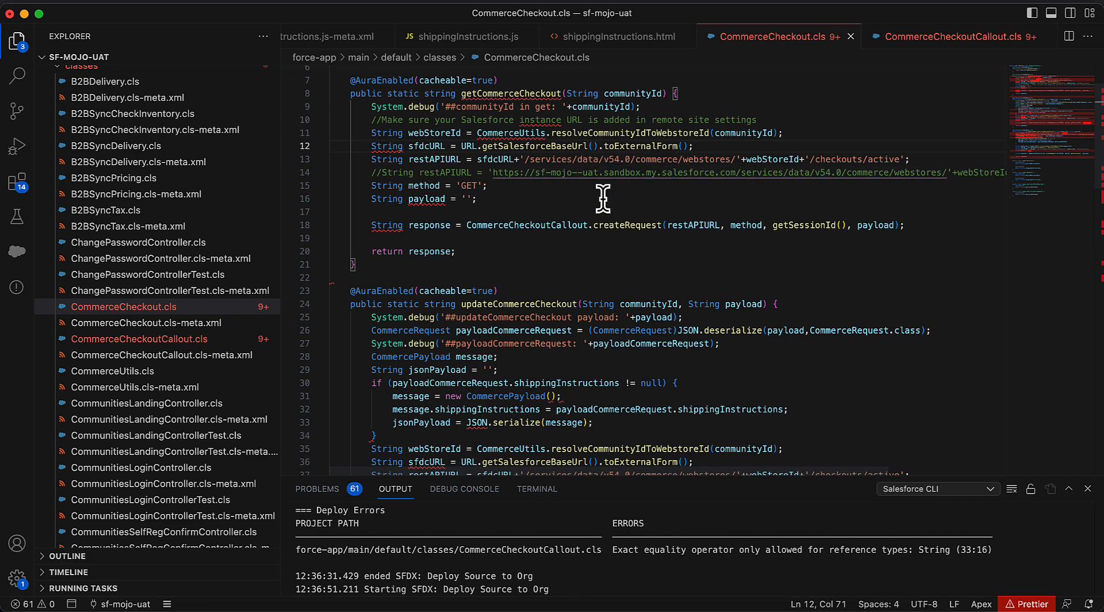
{"action": "mouse_move", "coordinate": [926, 176]}
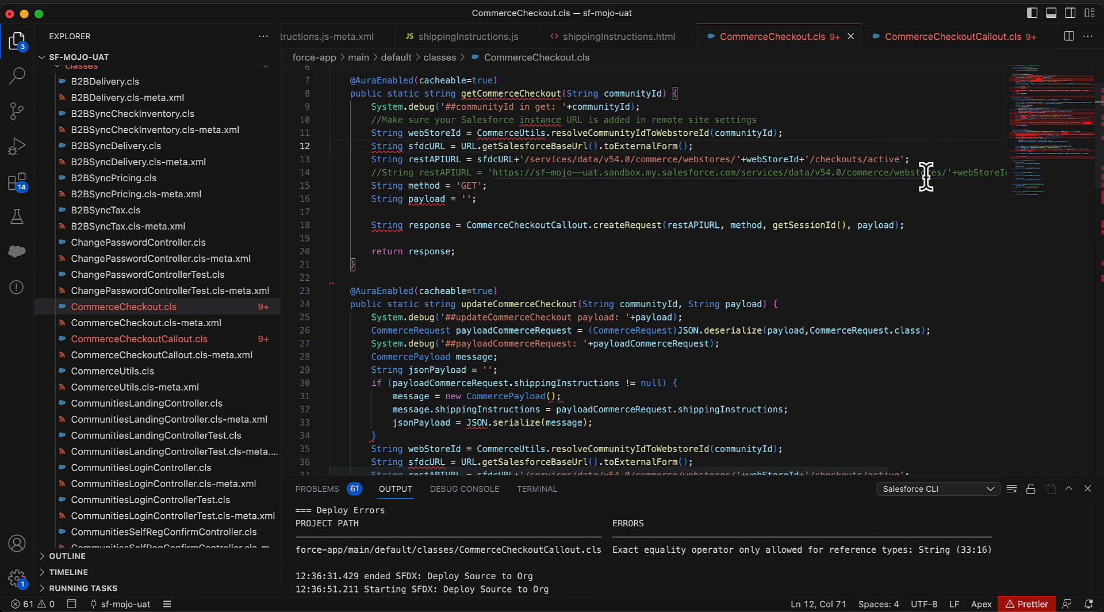
{"action": "scroll", "scroll_direction": "down", "scroll_amount": 3}
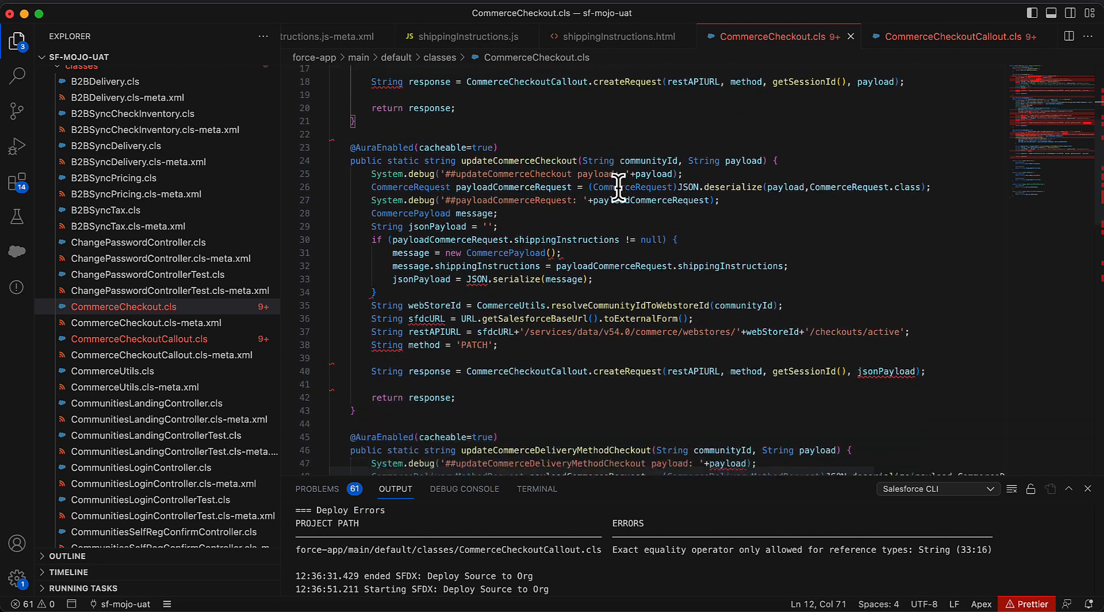
{"action": "double_click", "coordinate": [743, 160]}
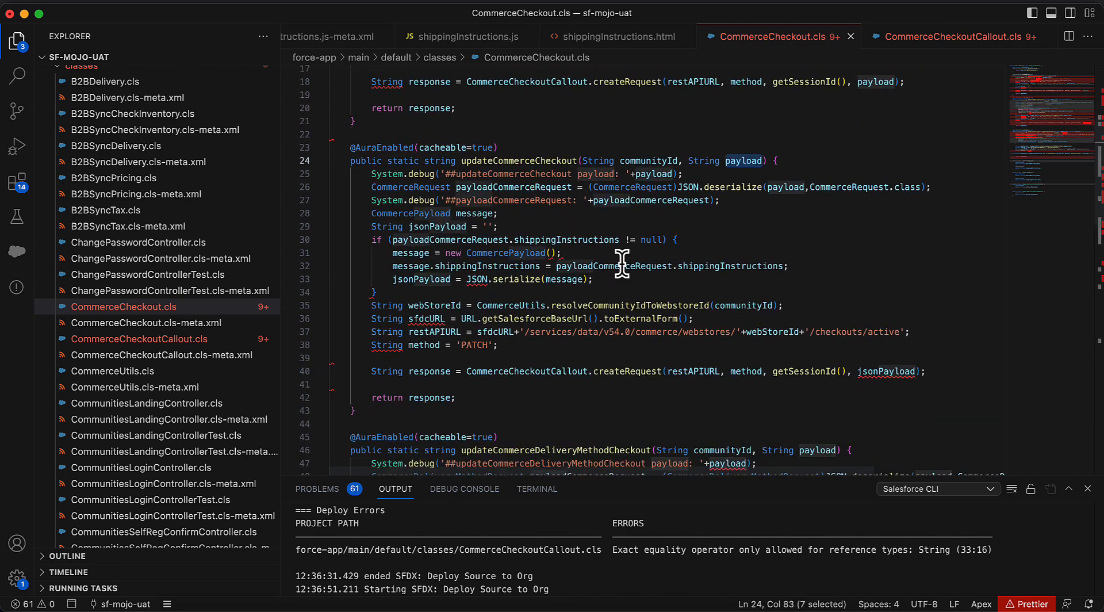
{"action": "mouse_move", "coordinate": [489, 392]}
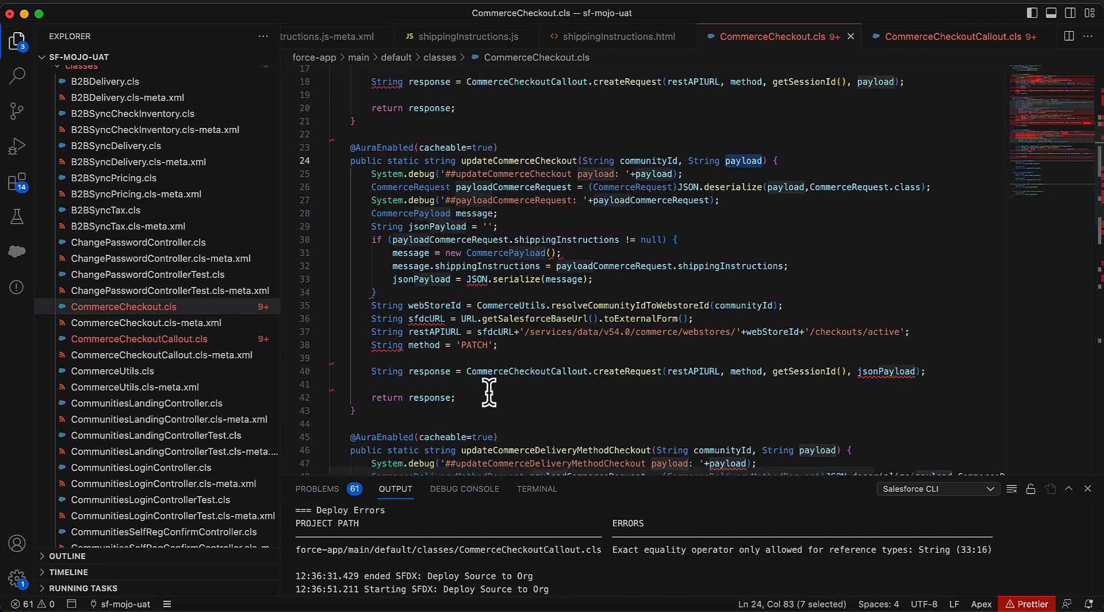
{"action": "double_click", "coordinate": [625, 371]}
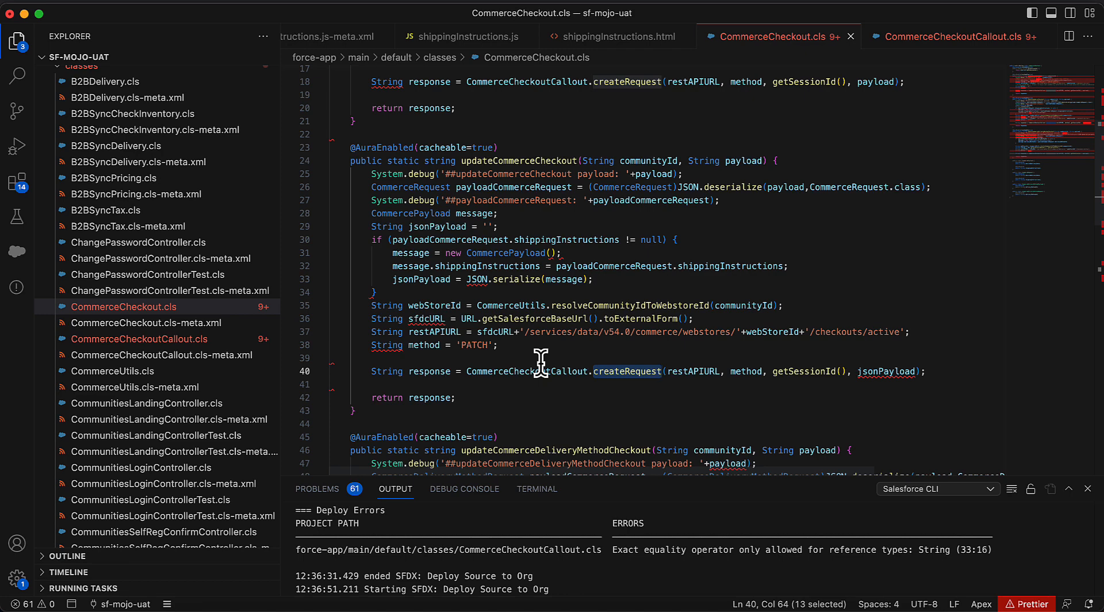
{"action": "mouse_move", "coordinate": [684, 336]}
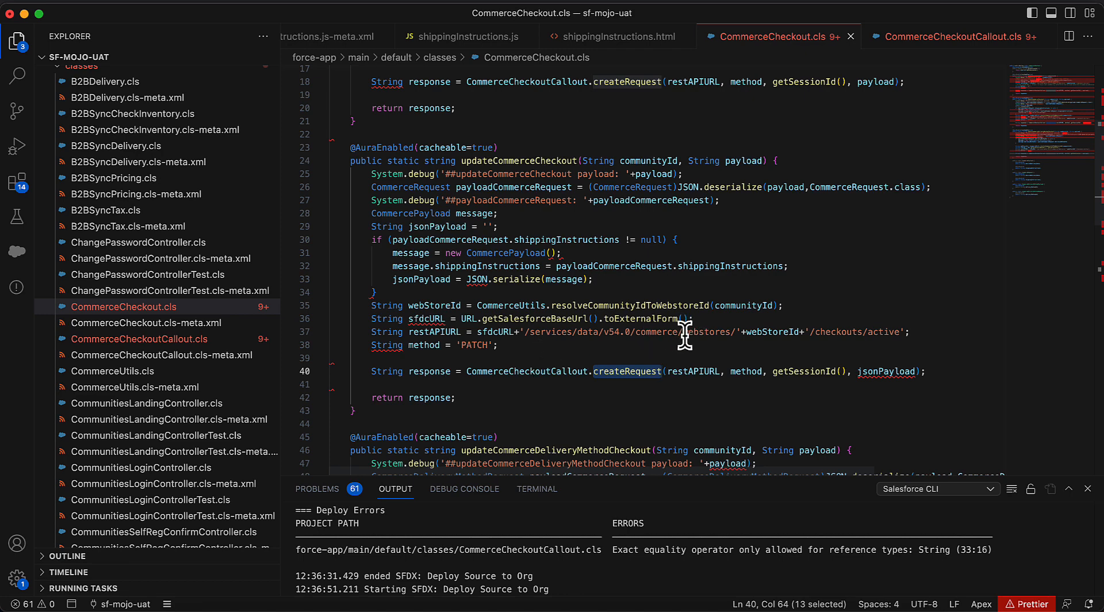
{"action": "mouse_move", "coordinate": [863, 330]}
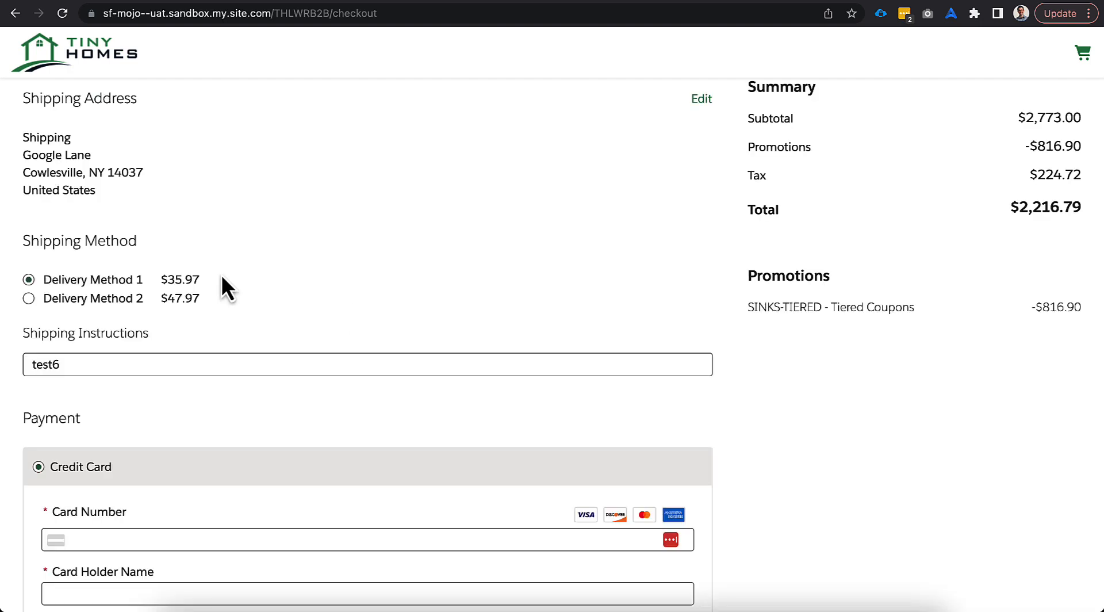
{"action": "mouse_move", "coordinate": [145, 310]}
{"action": "type", "text": "7"}
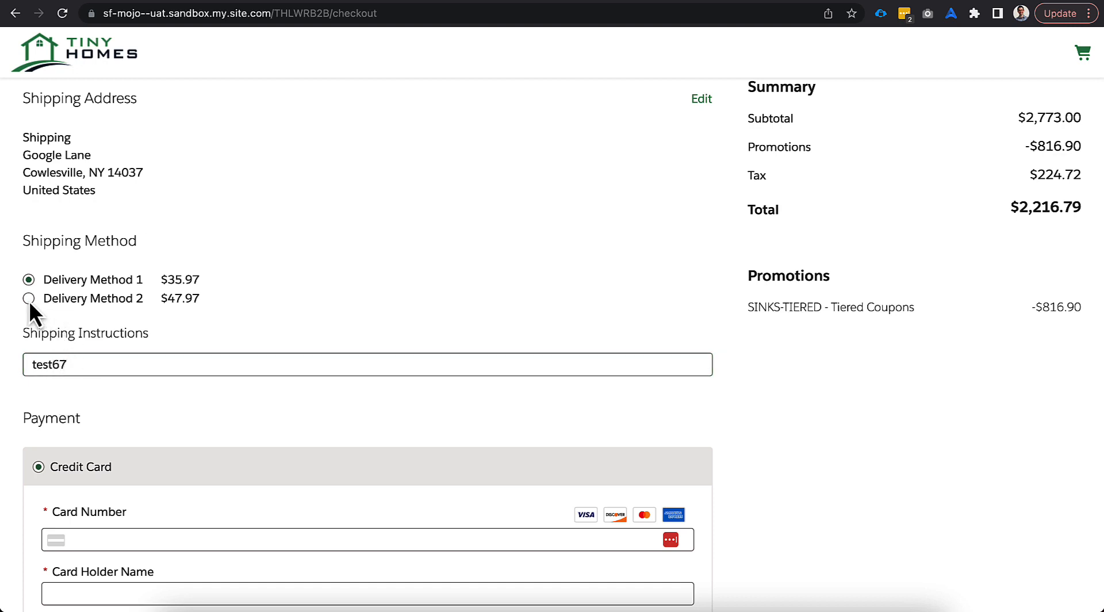
Choose the Delivery Method 2 shipping option with 'test67' as shipping instructions
{"action": "left_click", "coordinate": [29, 298]}
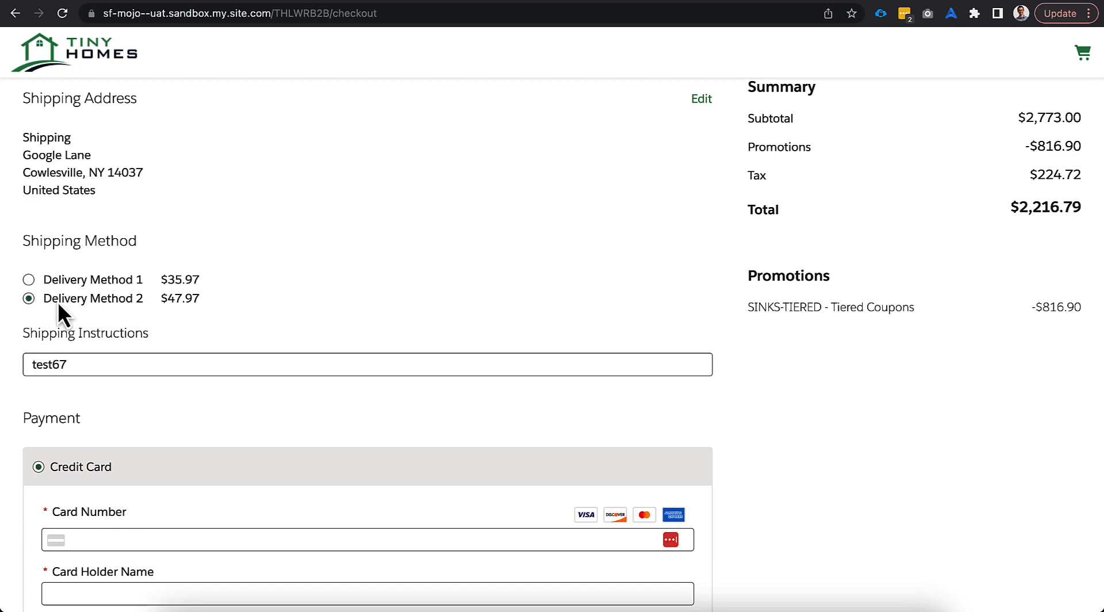
{"action": "mouse_move", "coordinate": [65, 331]}
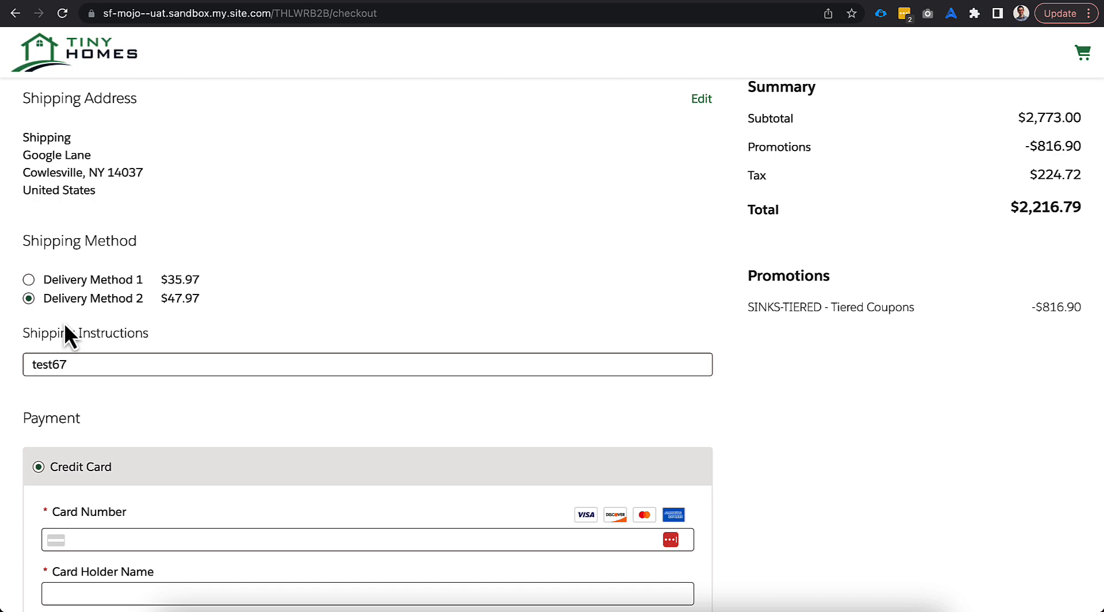
{"action": "mouse_move", "coordinate": [151, 326]}
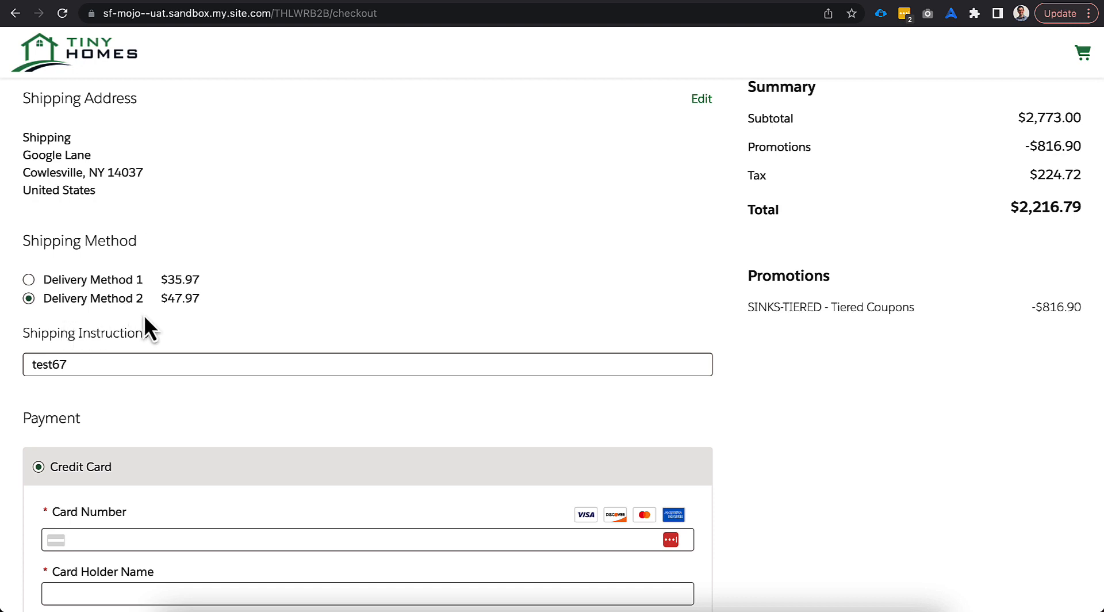